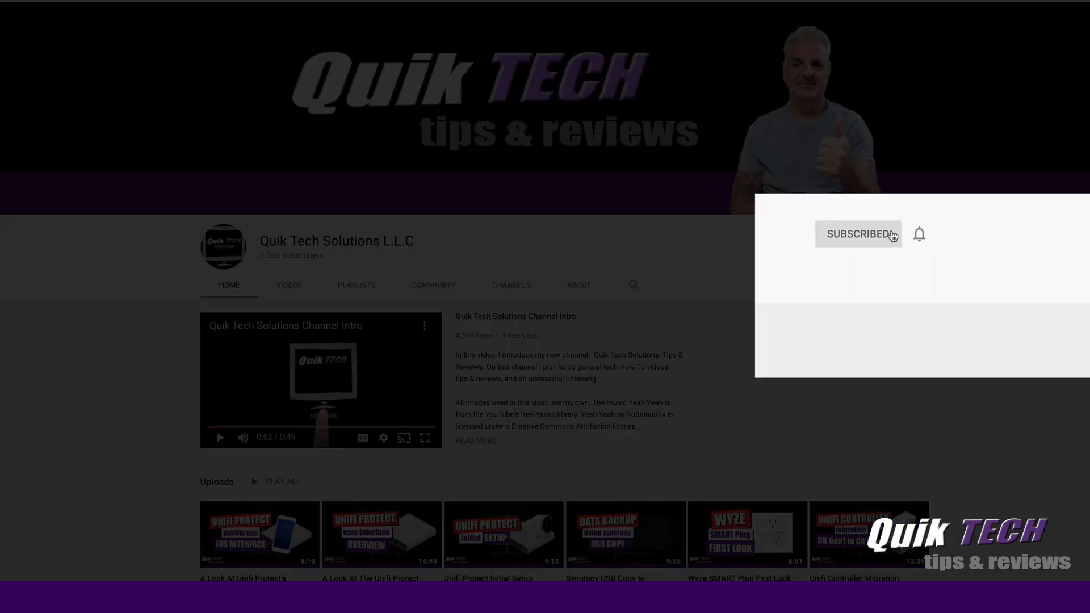
Add an inbound SSH rule on TCP port 22 to the jitsi firewall and save it
left_click(918, 234)
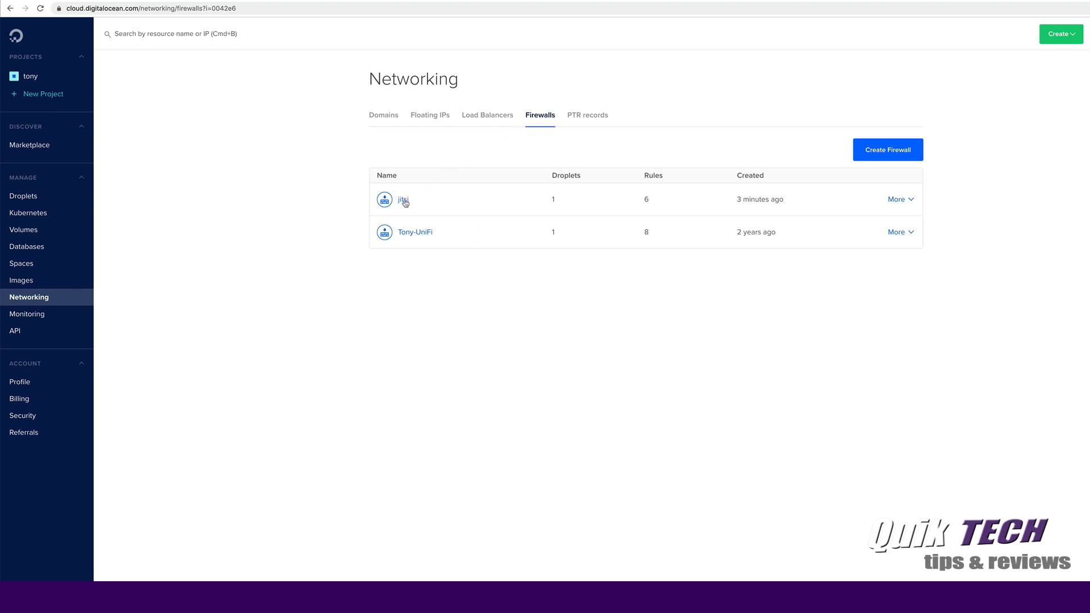
left_click(402, 200)
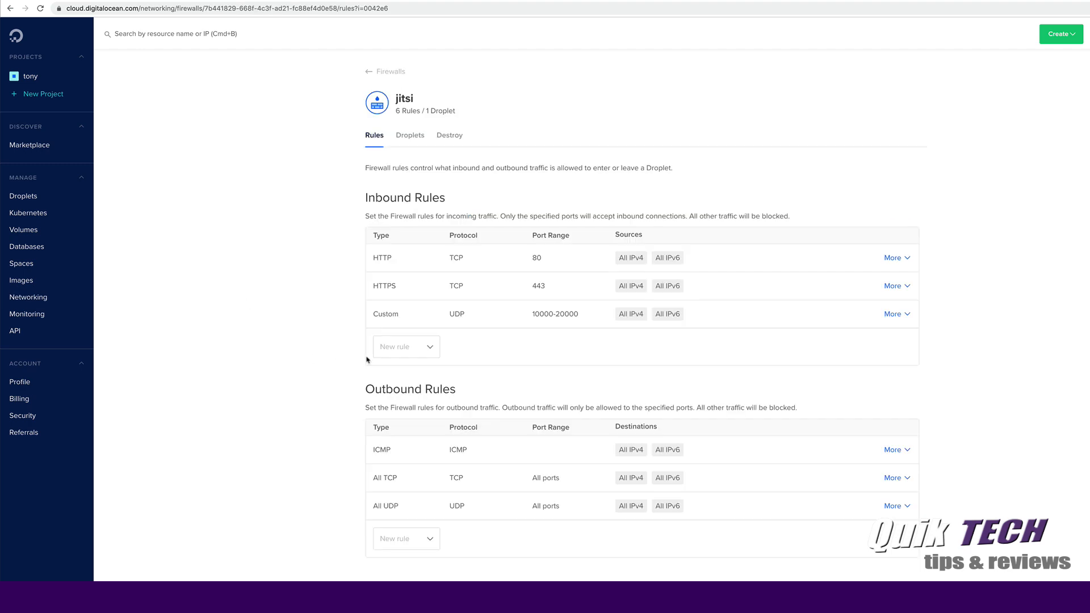
left_click(406, 346)
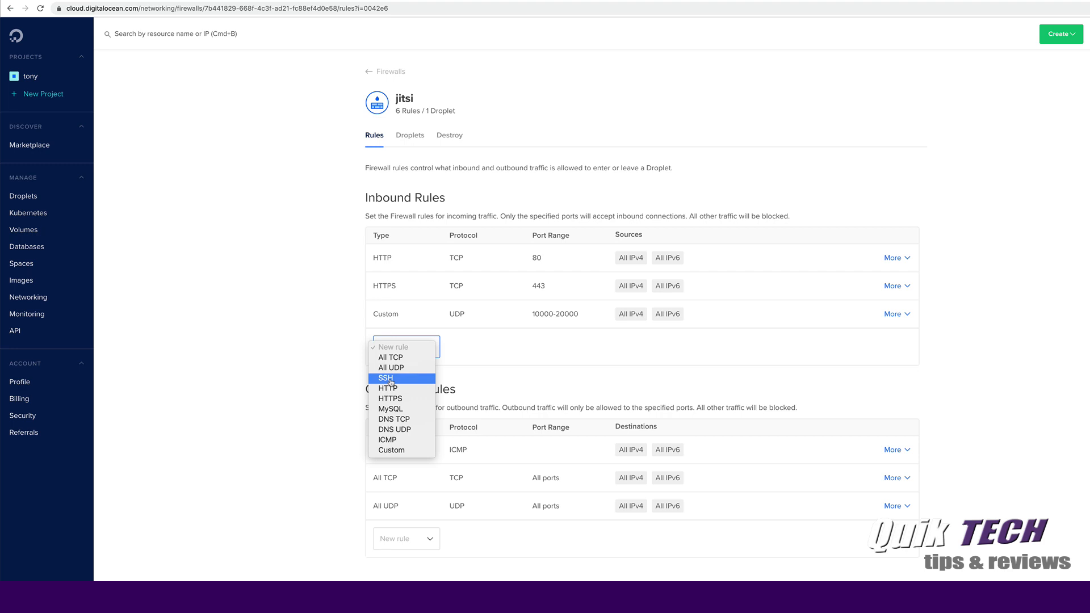
left_click(385, 377)
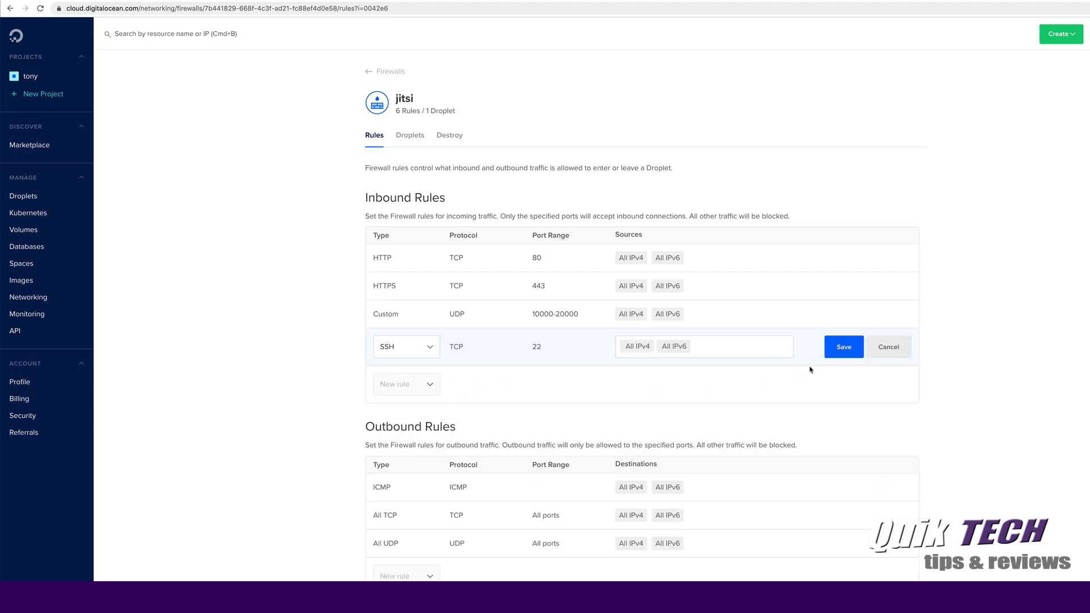
left_click(844, 347)
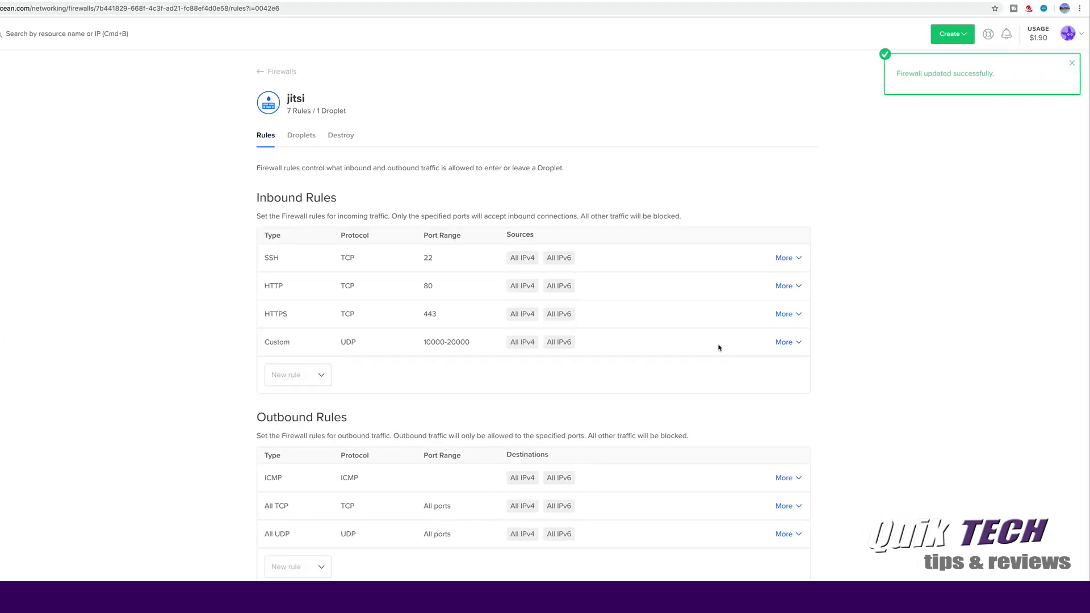
mouse_move(921, 102)
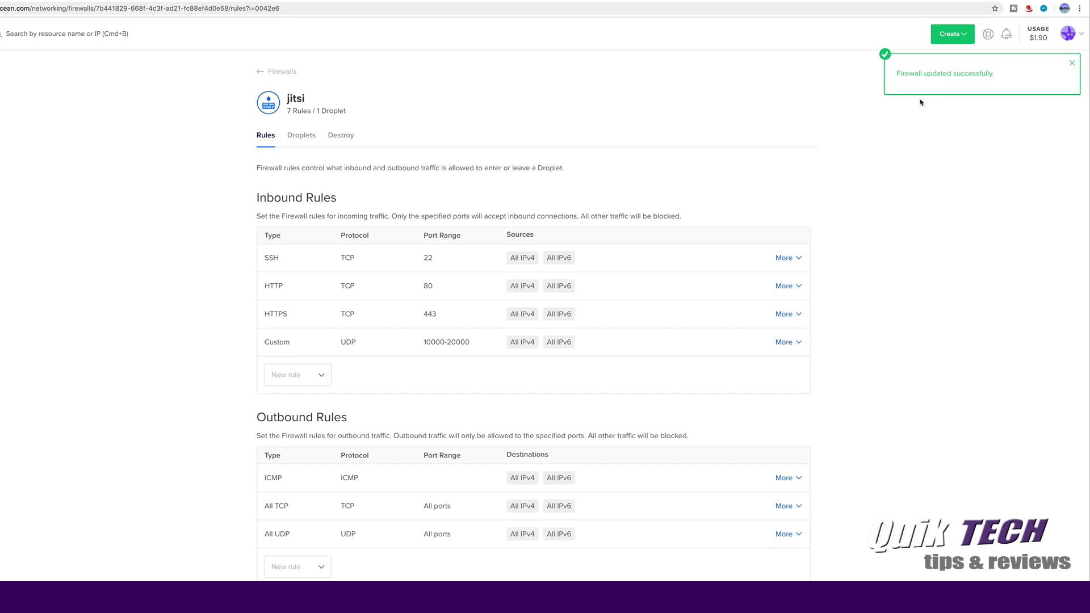
mouse_move(943, 85)
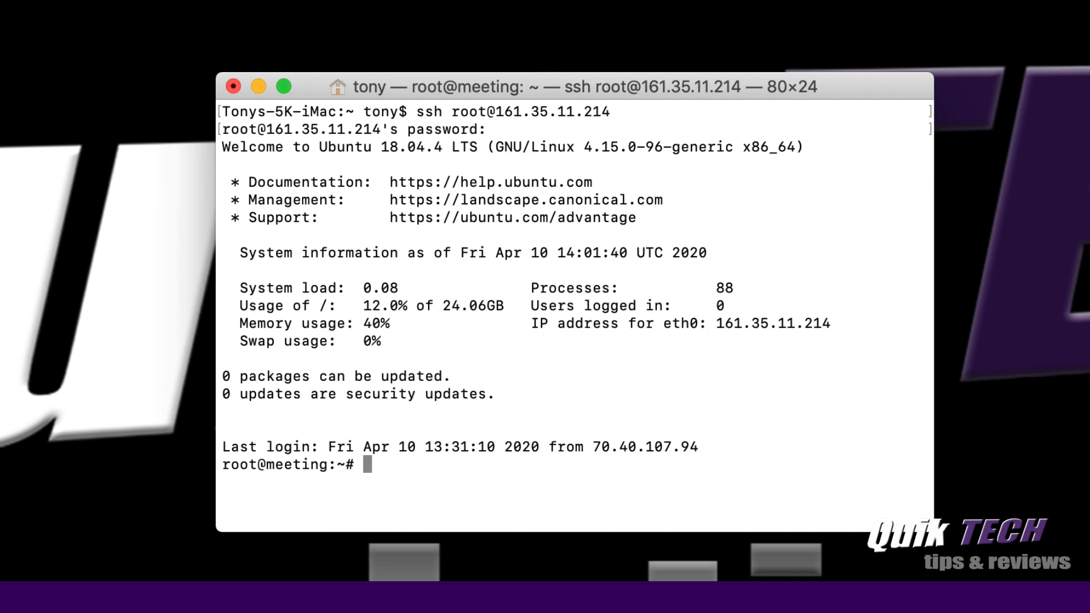
Run adduser admintony as root, leaving the user detail fields blank and confirming
type("adduse")
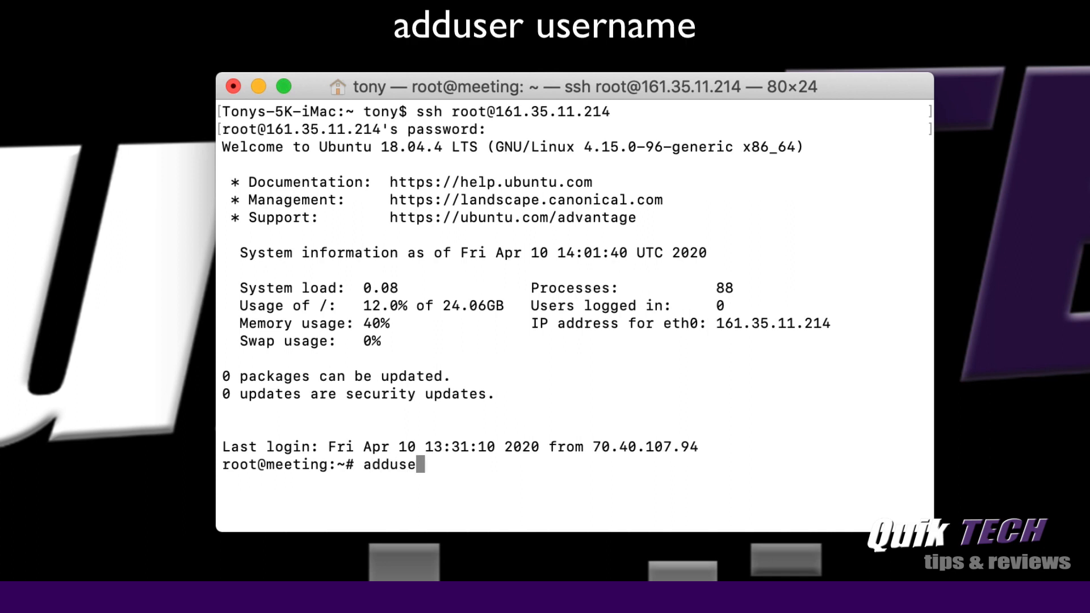
type("r")
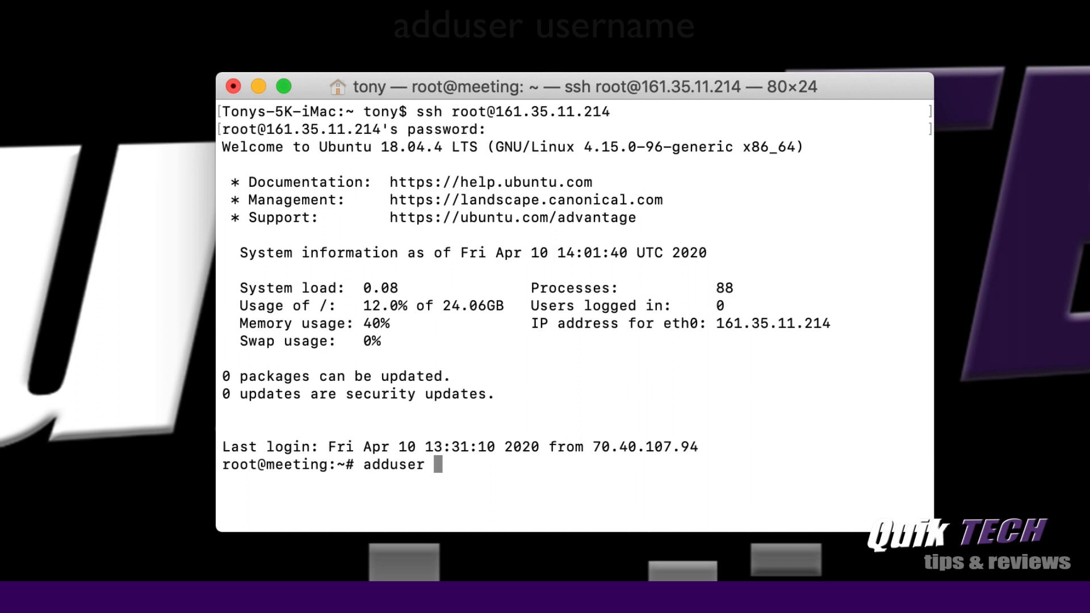
type("adm")
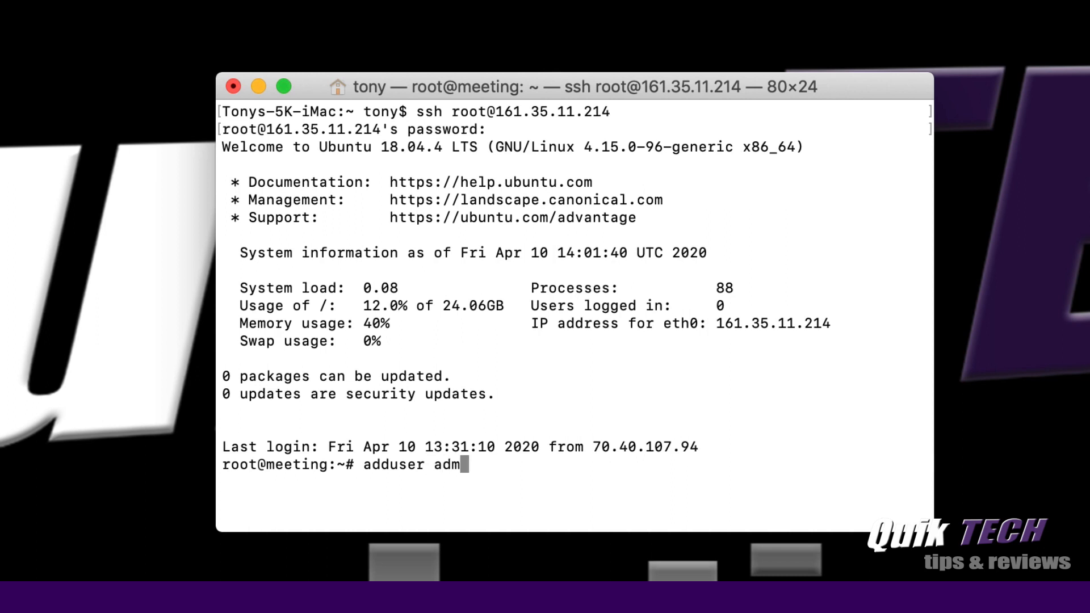
type("intony")
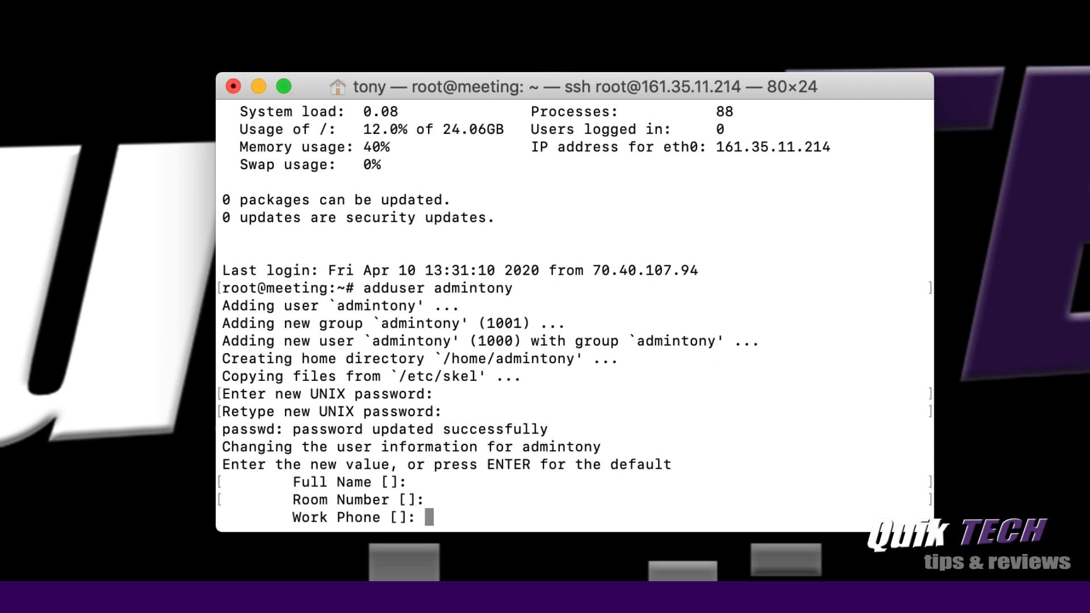
key("Return")
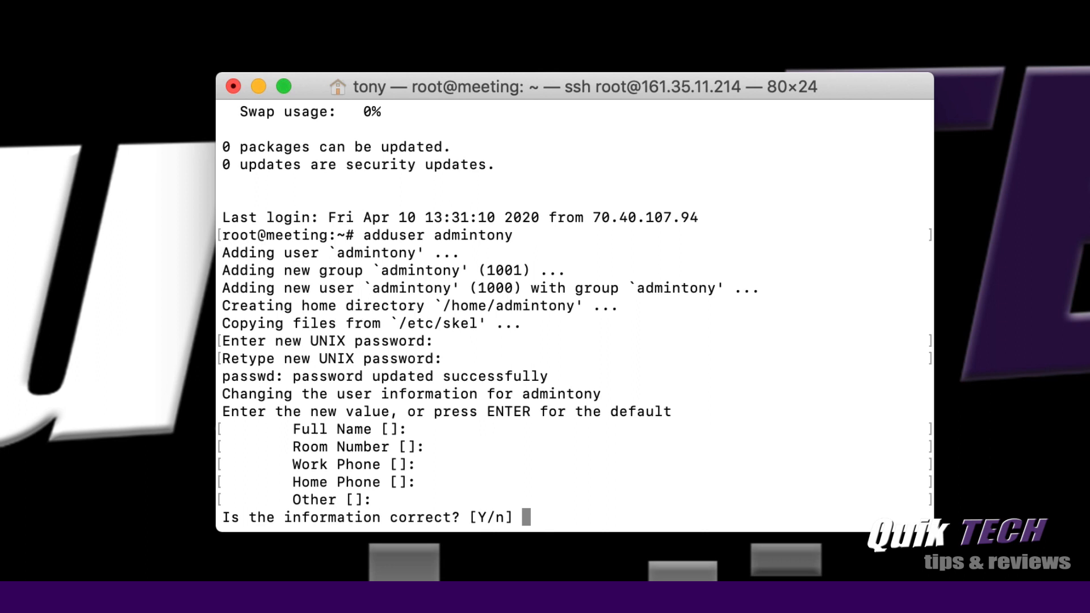
type("y")
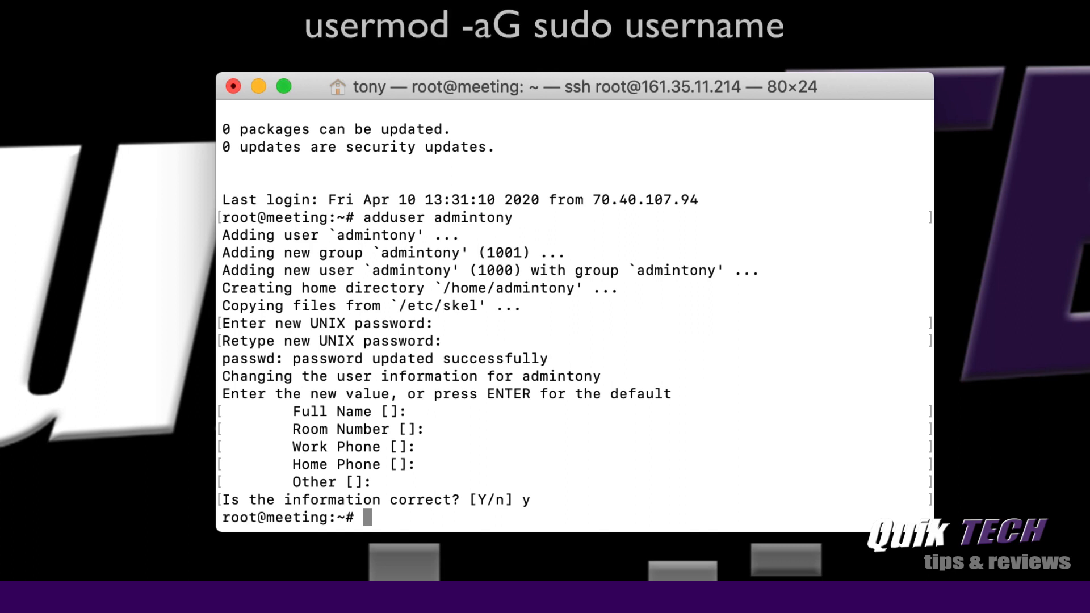
Add admintony to the sudo group with usermod -aG sudo admintony
type("usermod")
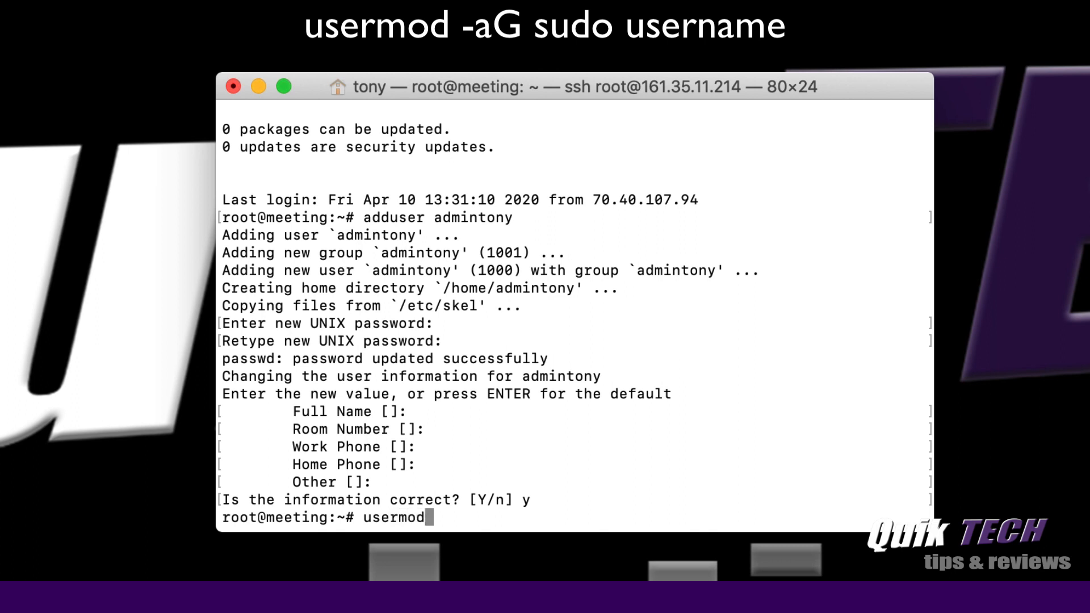
type("\" \"")
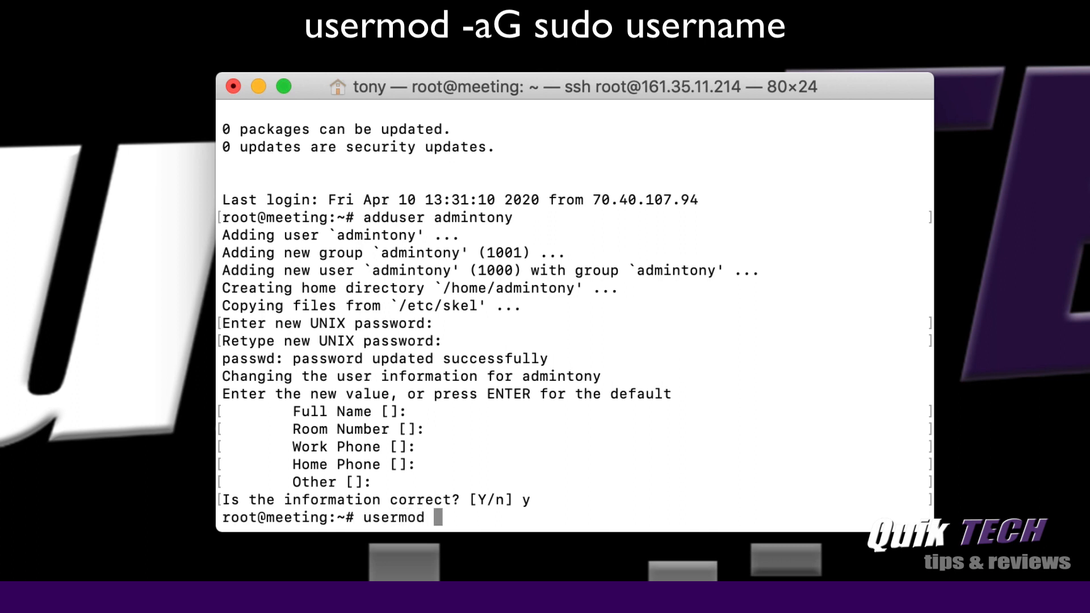
type("-a")
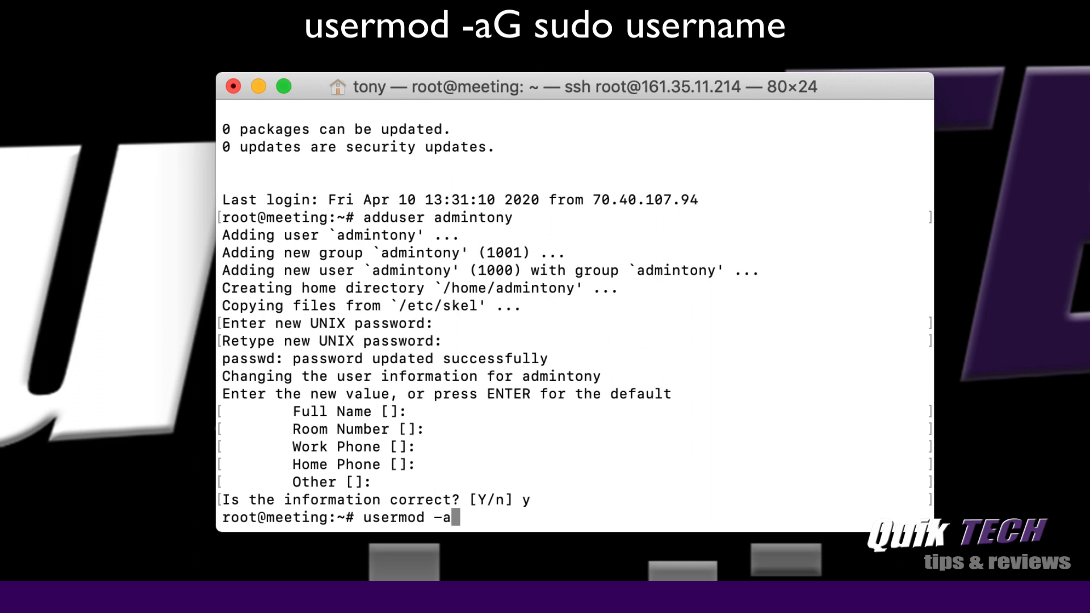
type("G")
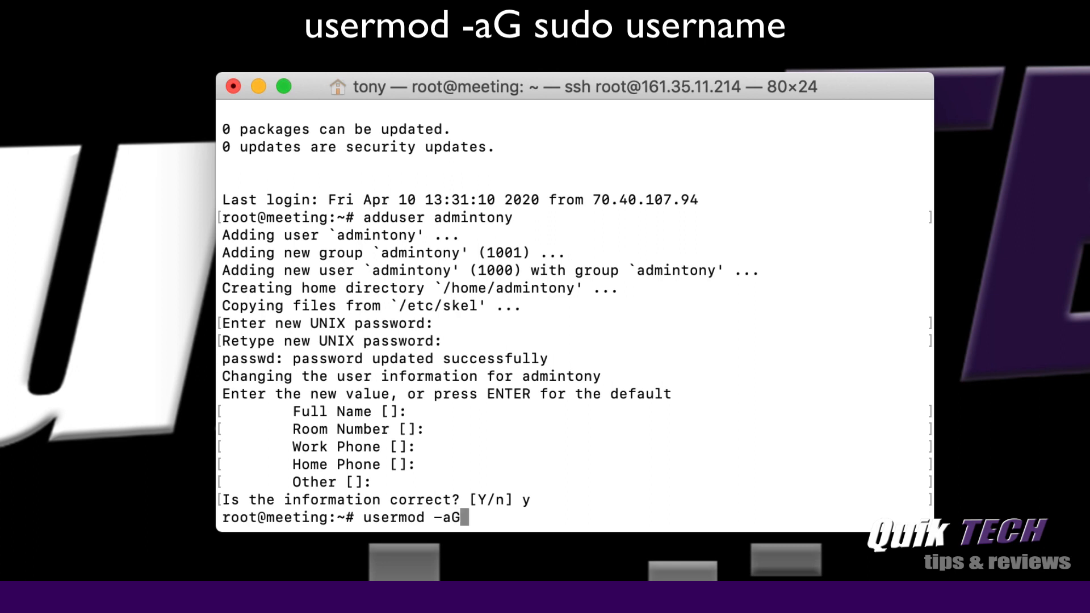
type("su")
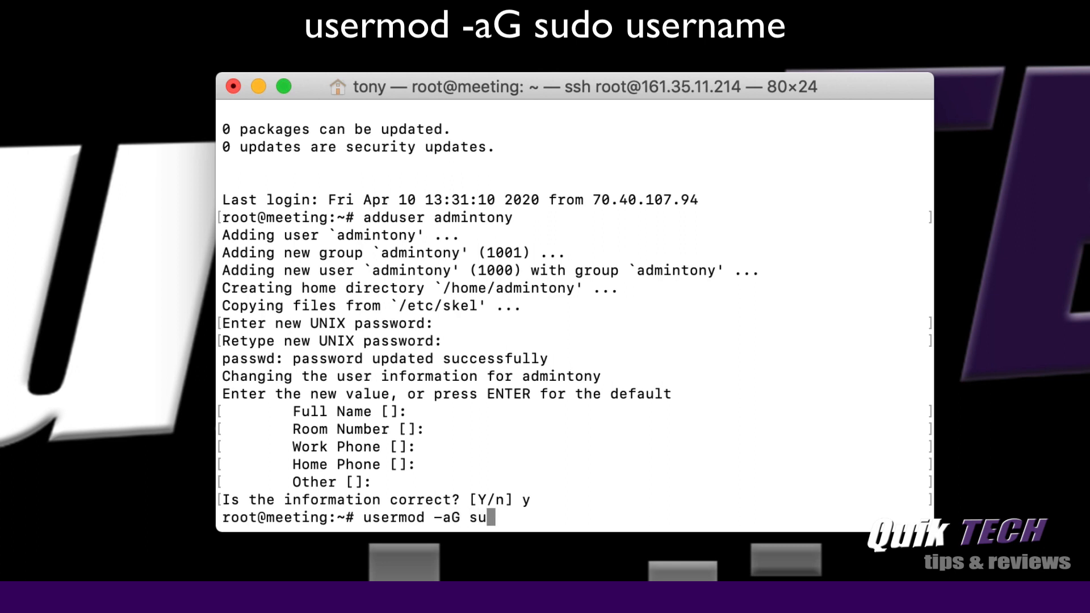
type("do")
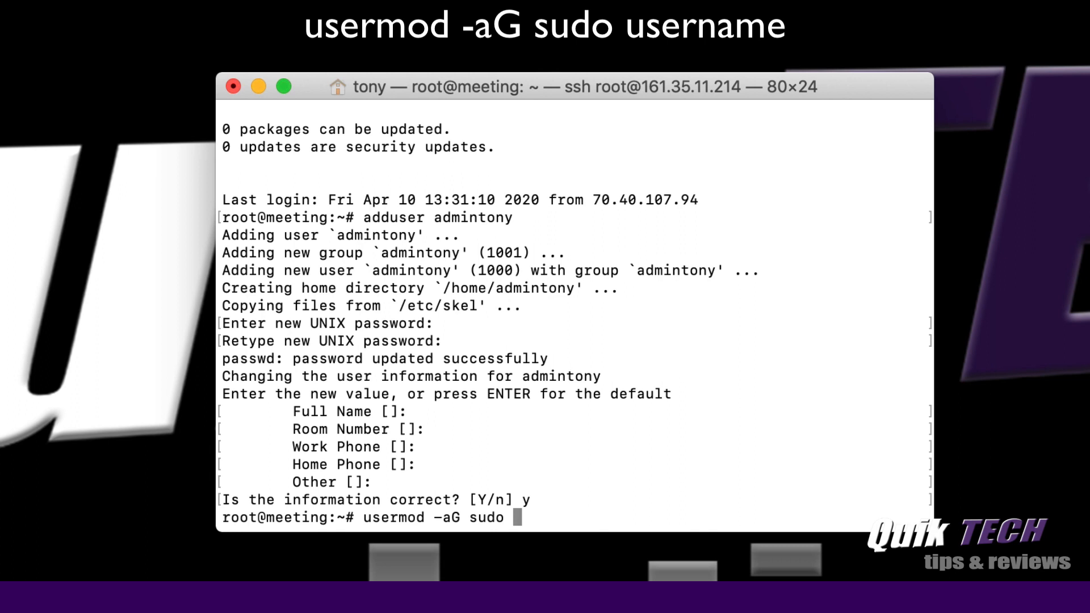
type("a")
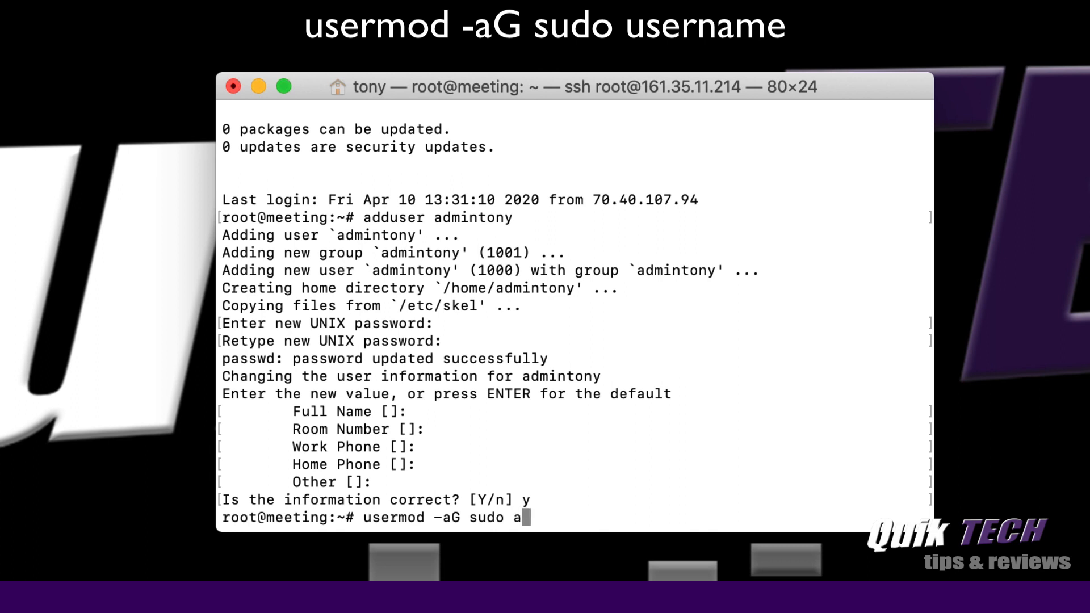
type("dmintony")
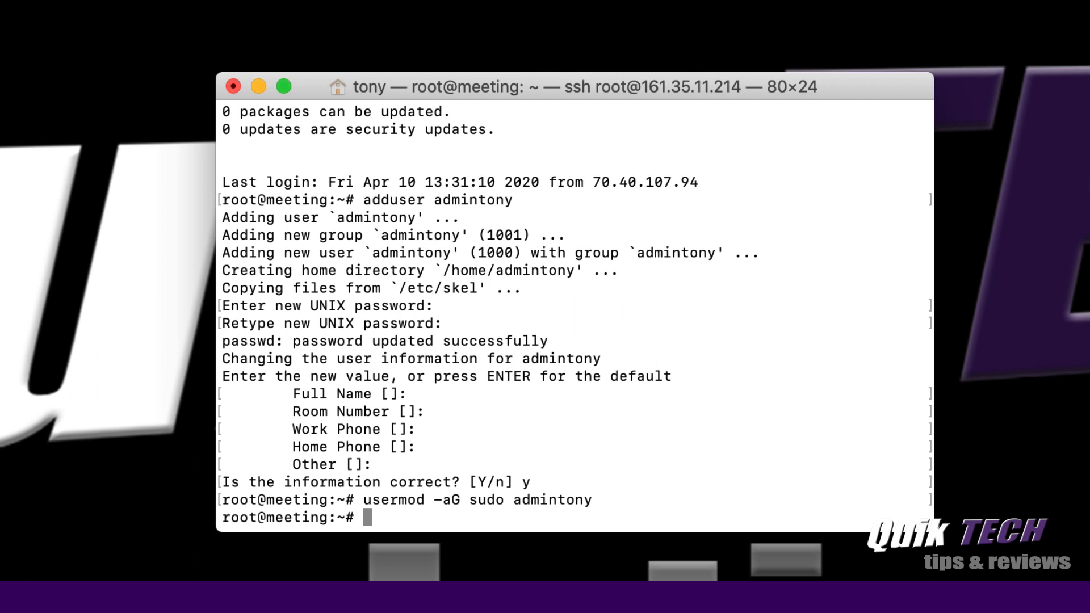
Exit the server session and generate a local RSA key pair with ssh-keygen defaults
type("exit")
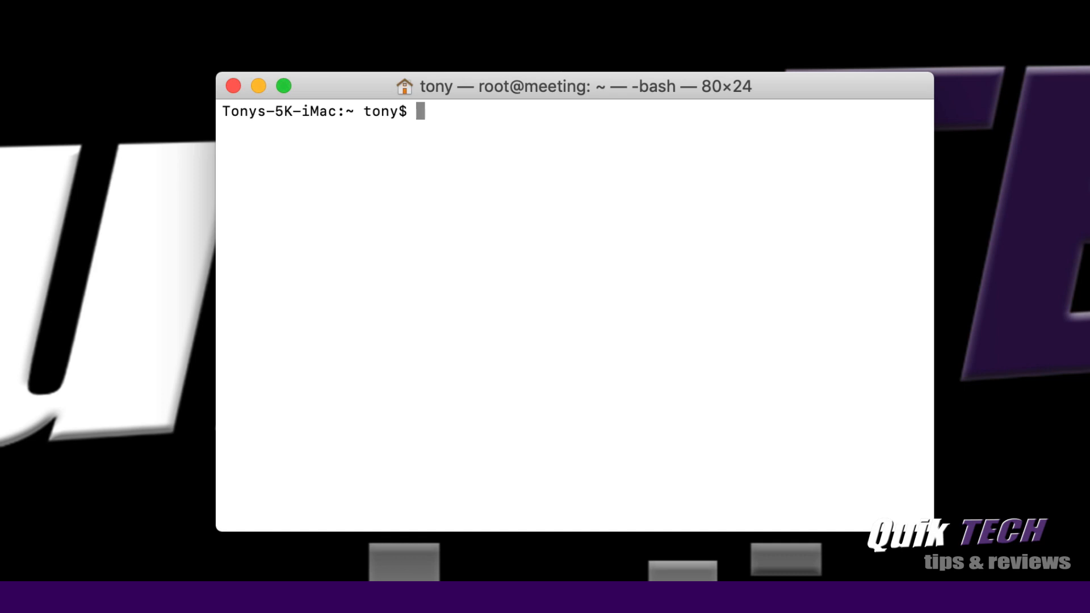
type("ssh")
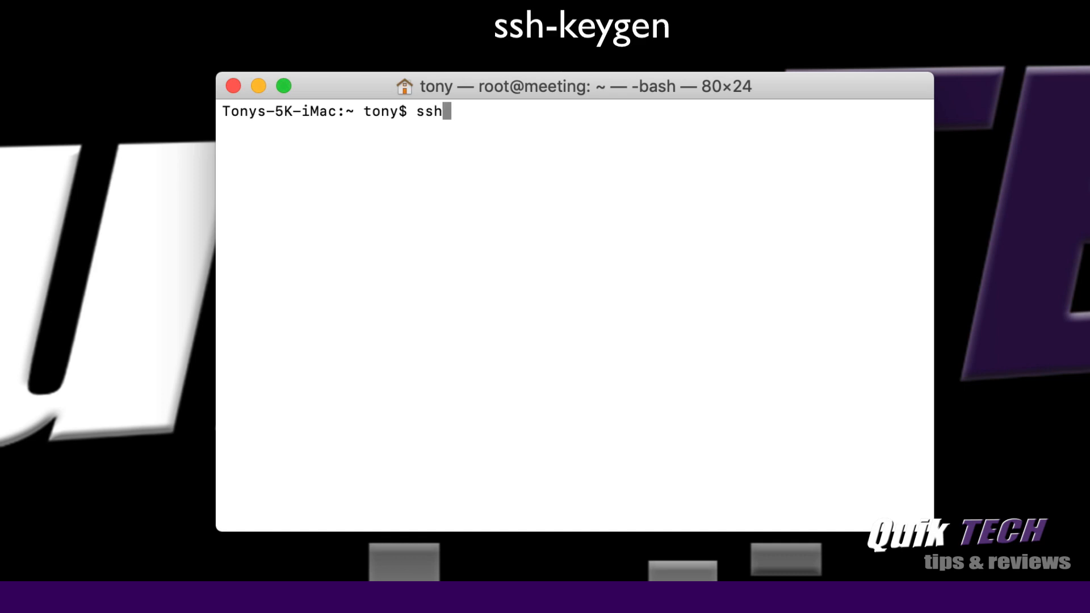
type("-ke")
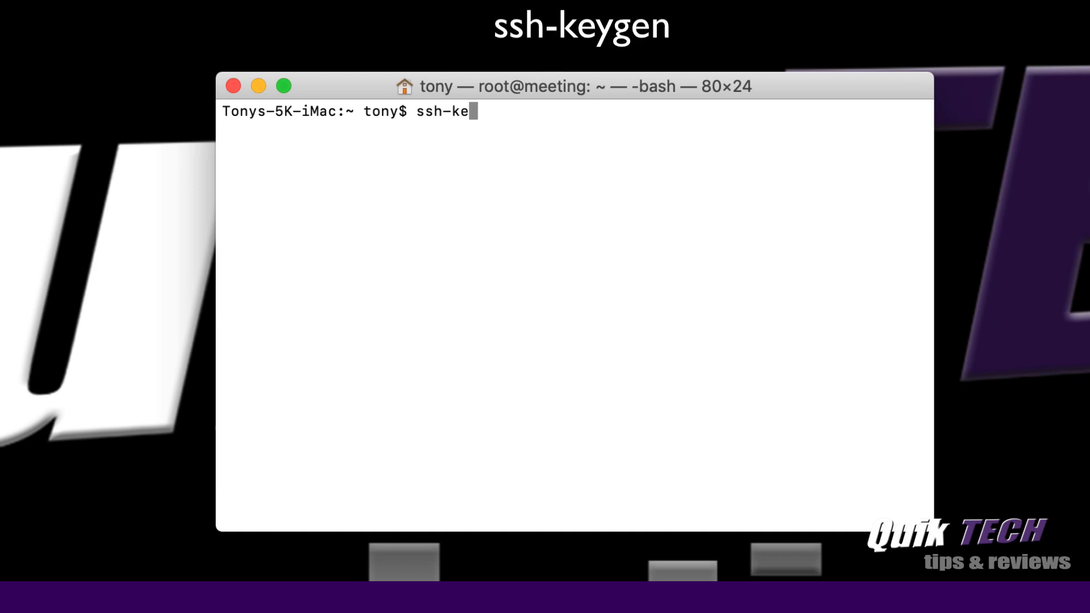
type("ygen")
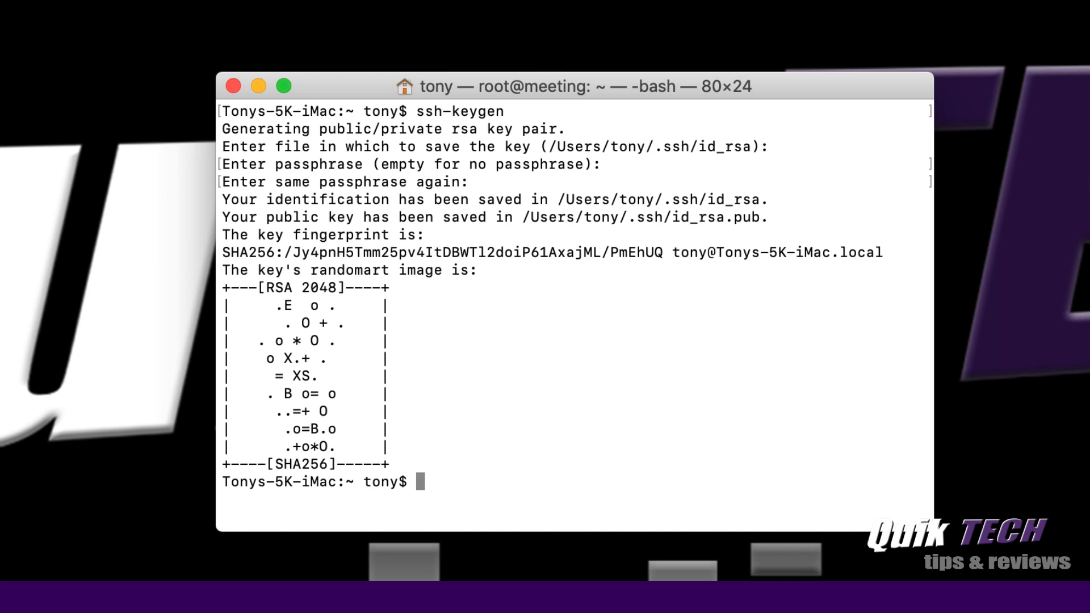
type("ssh")
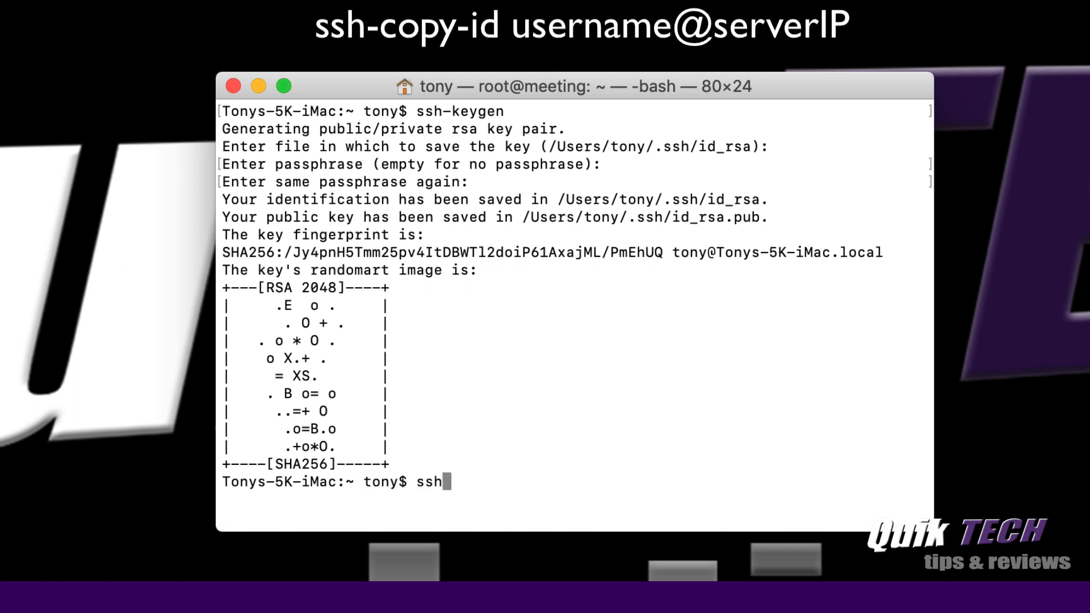
type("-copy")
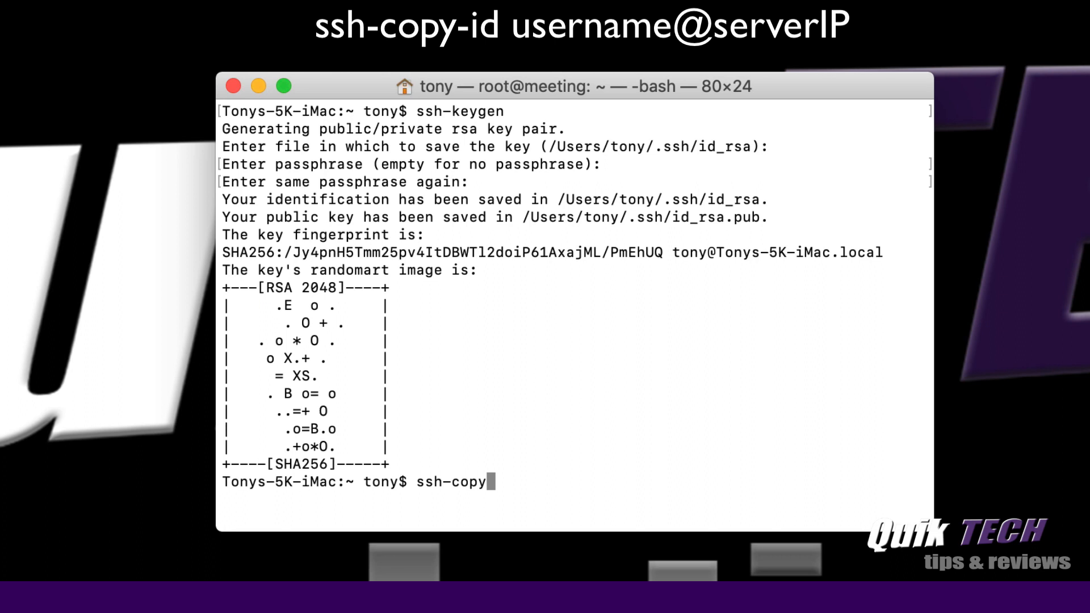
type("i")
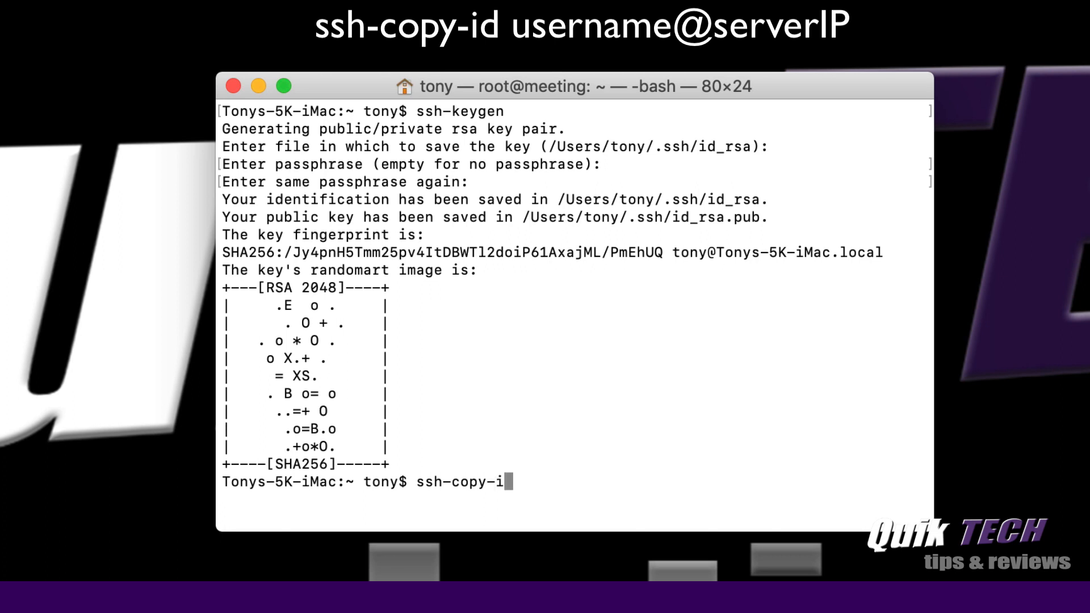
type("d")
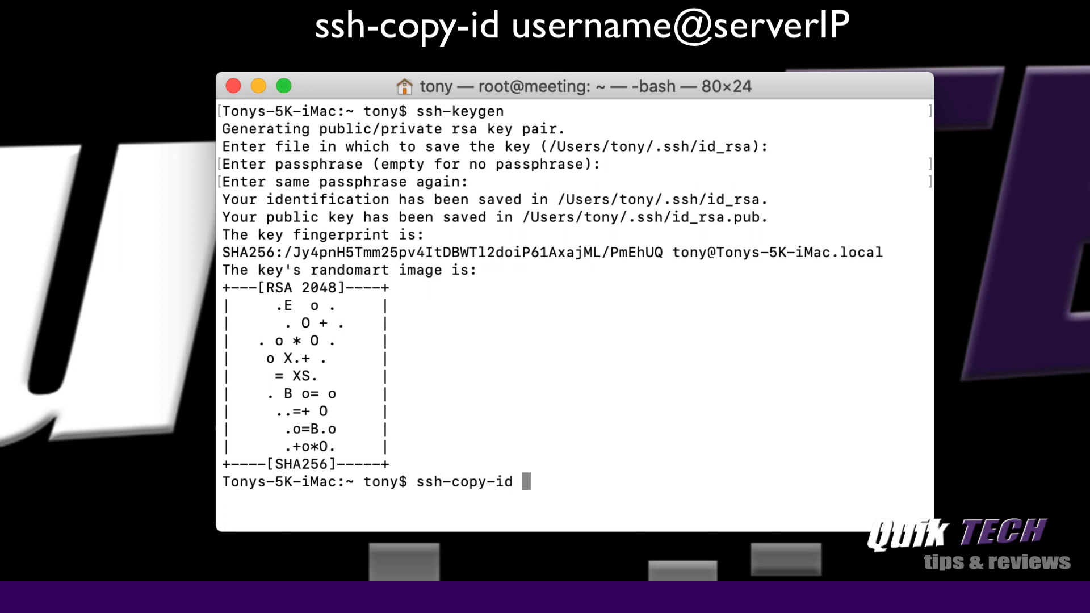
type("admin")
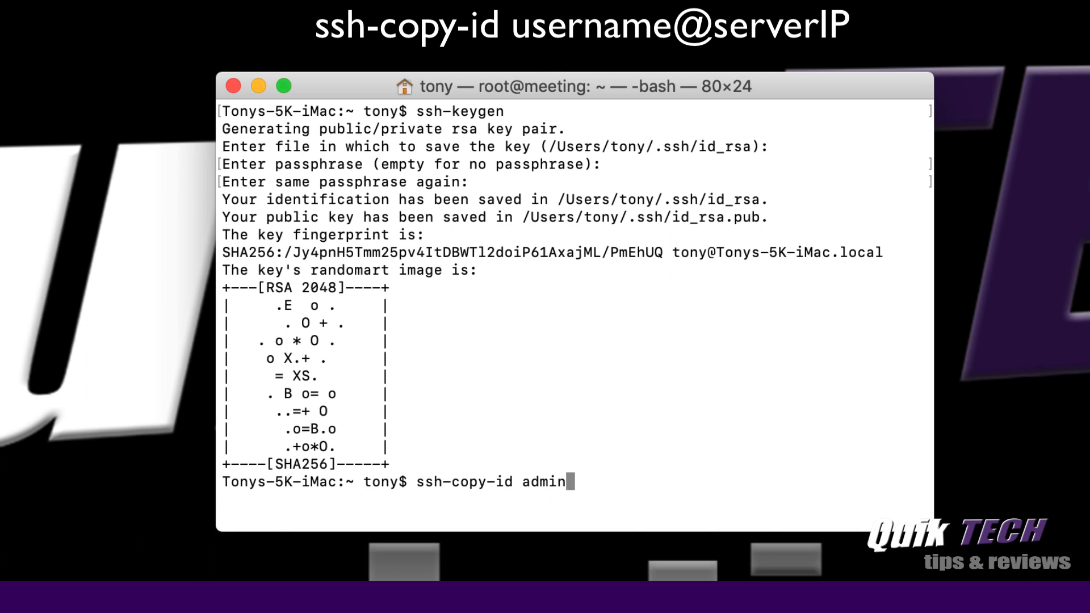
type("tony@")
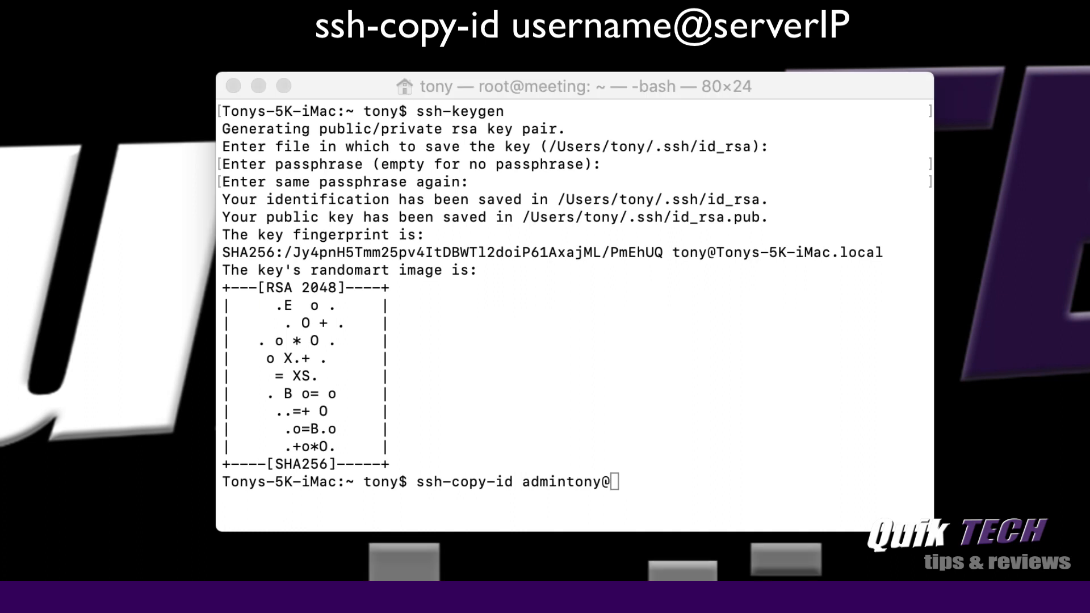
type("161.35.11.214")
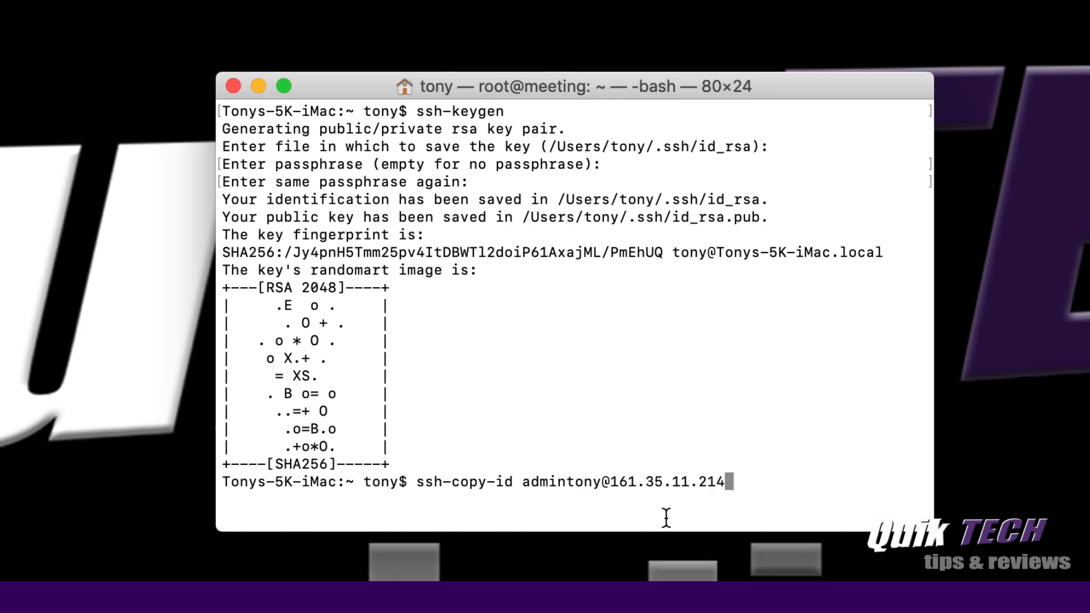
mouse_move(419, 491)
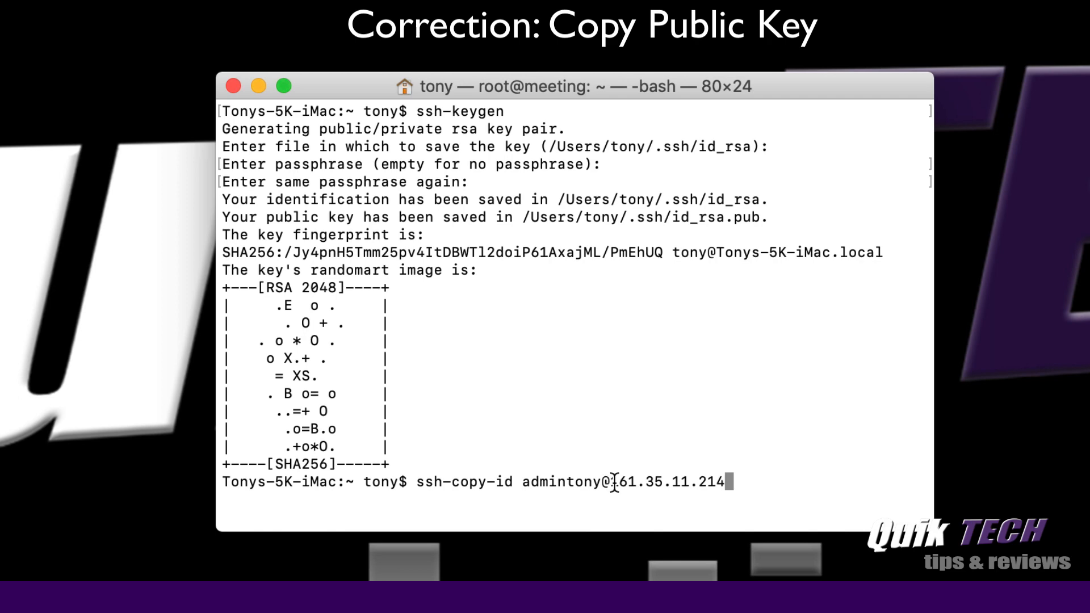
mouse_move(777, 478)
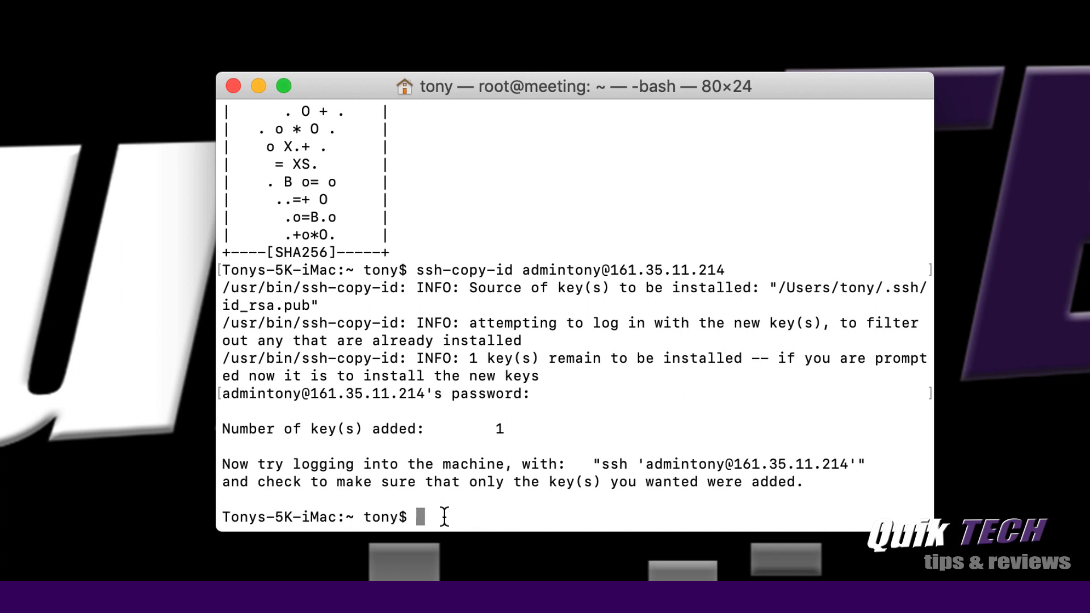
type("ssh")
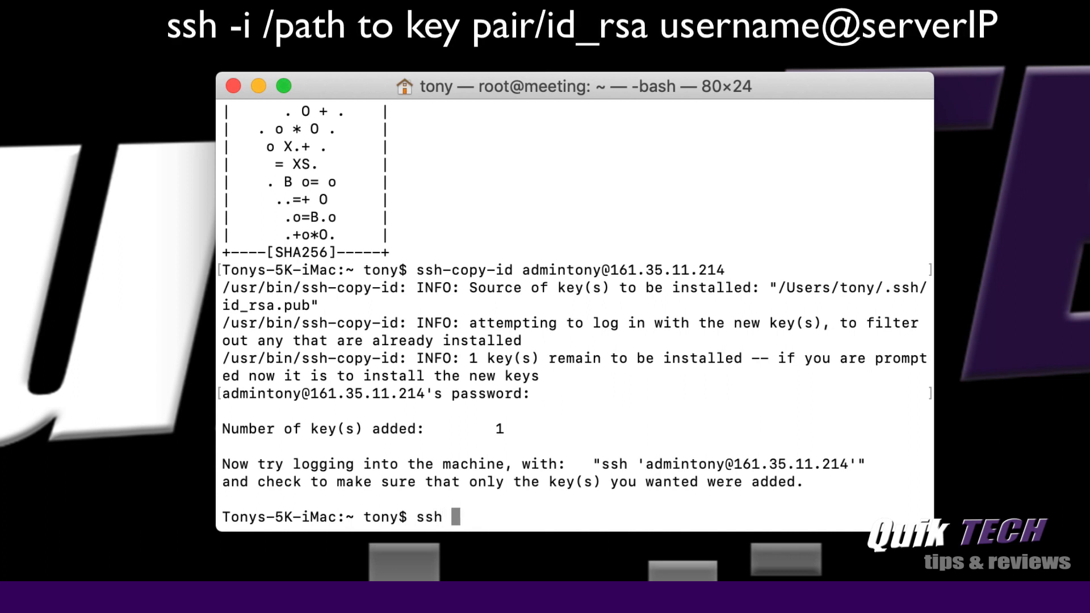
type("-i")
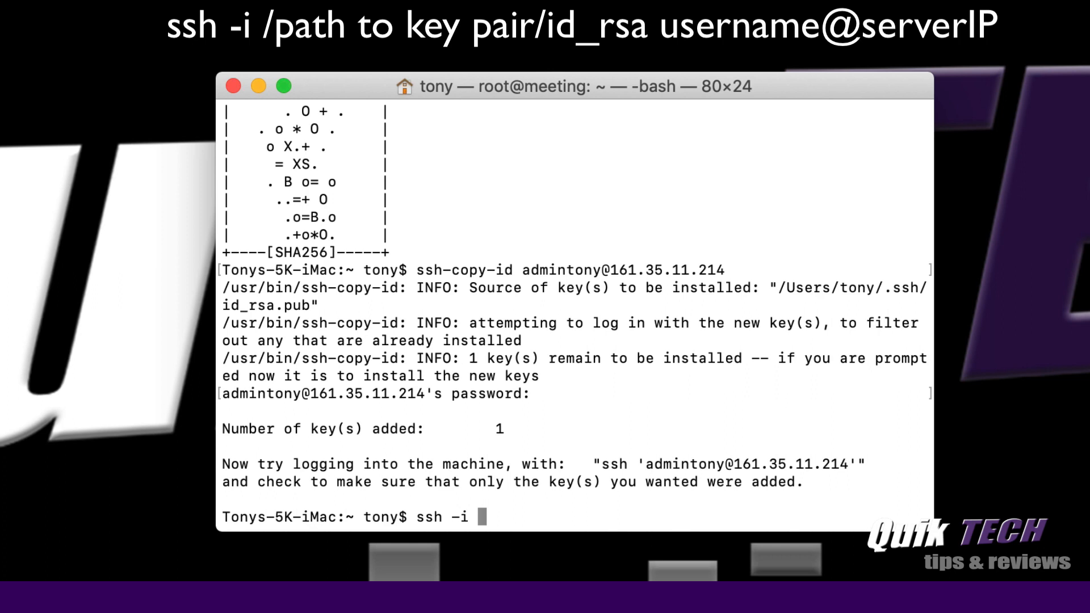
type("/")
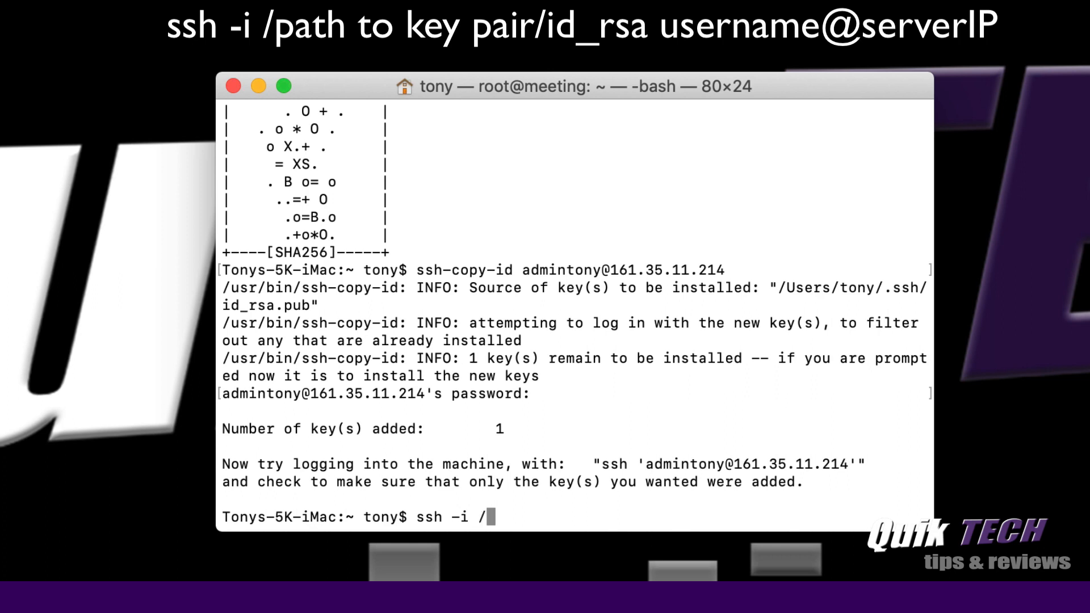
type("Users")
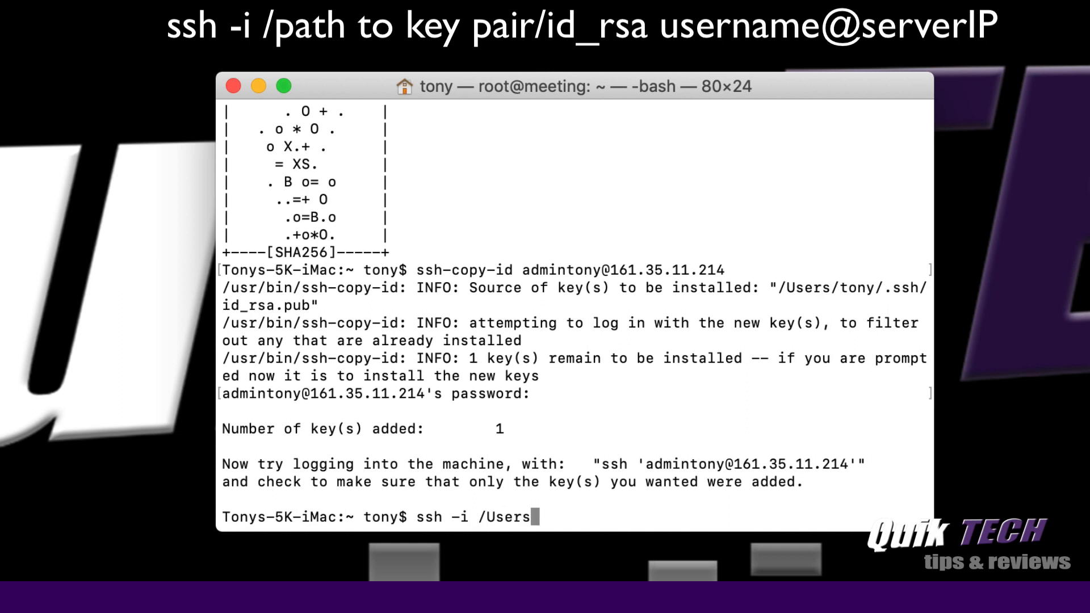
type("/tony/.ssh/id_rsa admi")
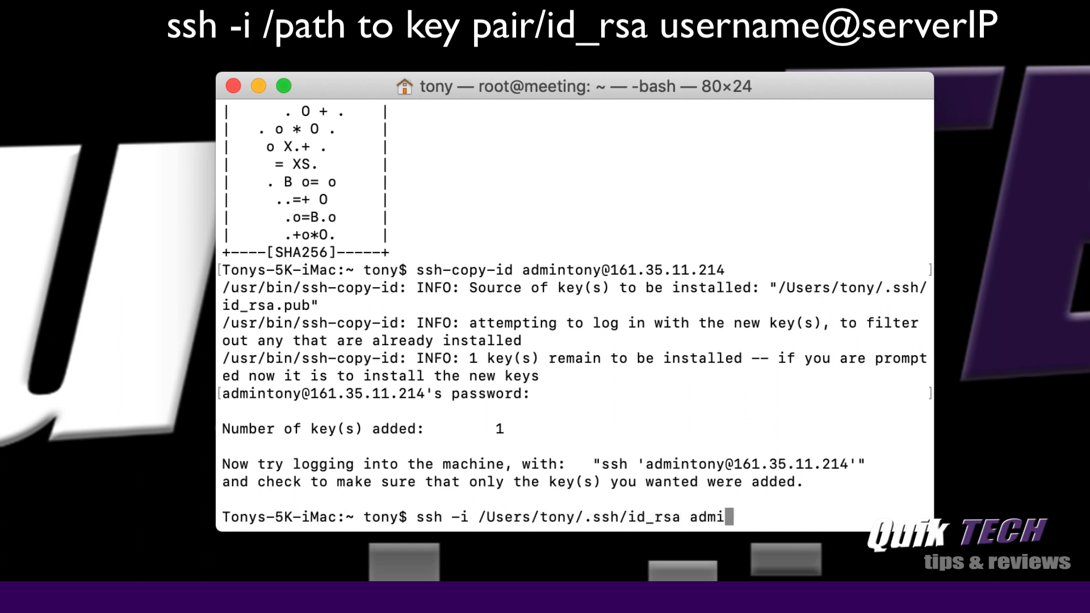
type("ntony@161.35.11.214")
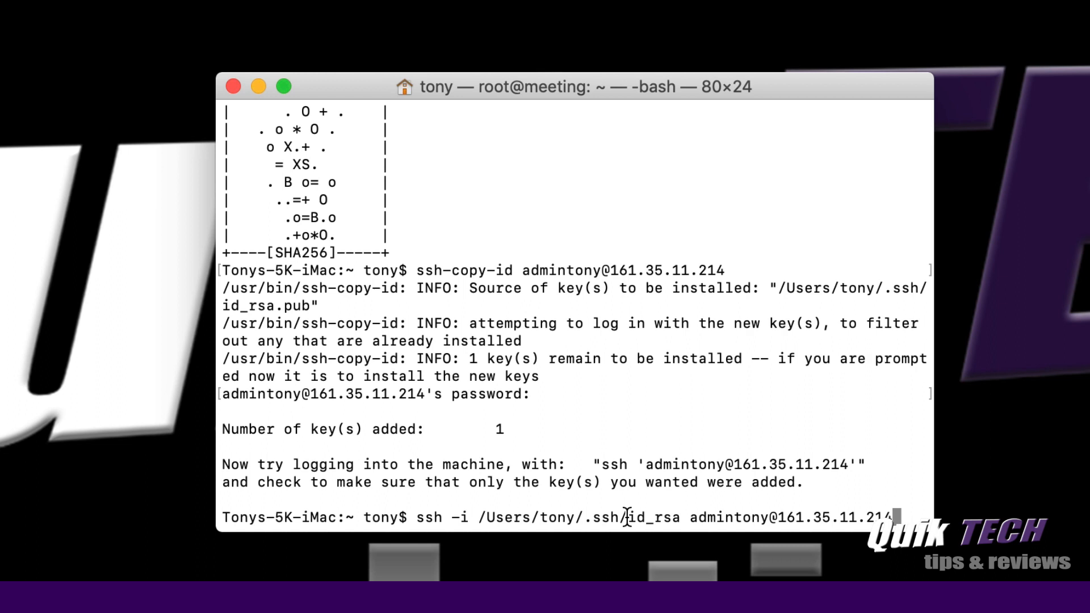
double_click(655, 517)
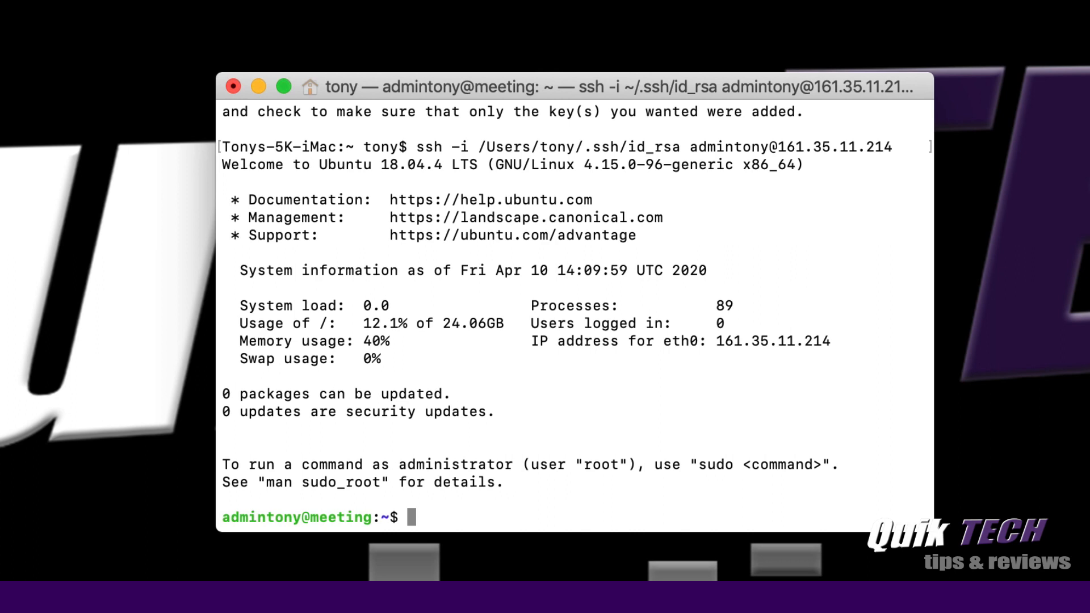
Open /etc/ssh/sshd_config in nano with sudo, supplying the administrator password
type("sudo")
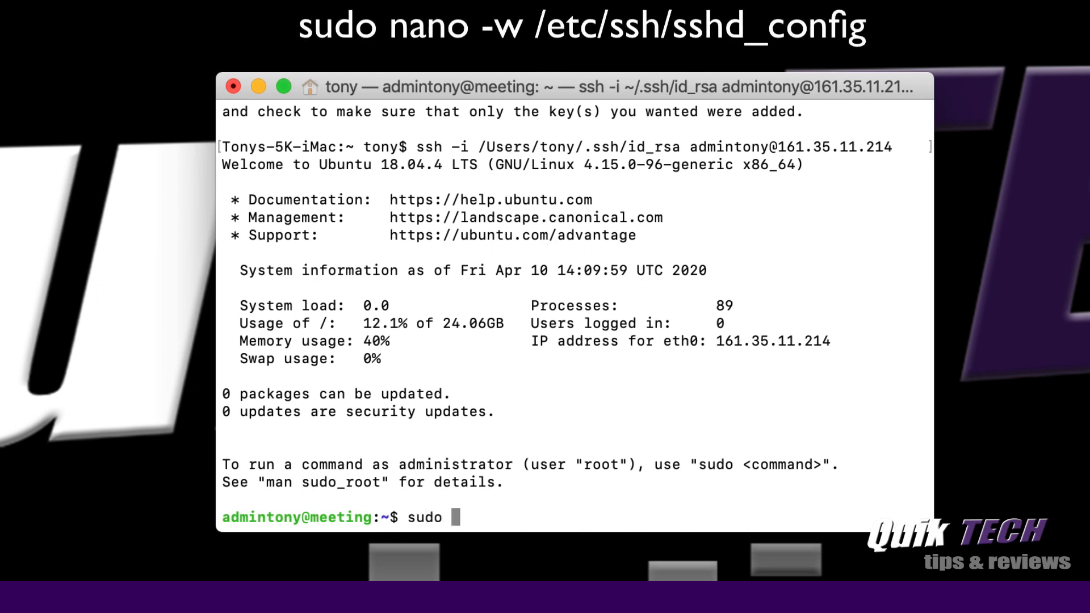
type("nano")
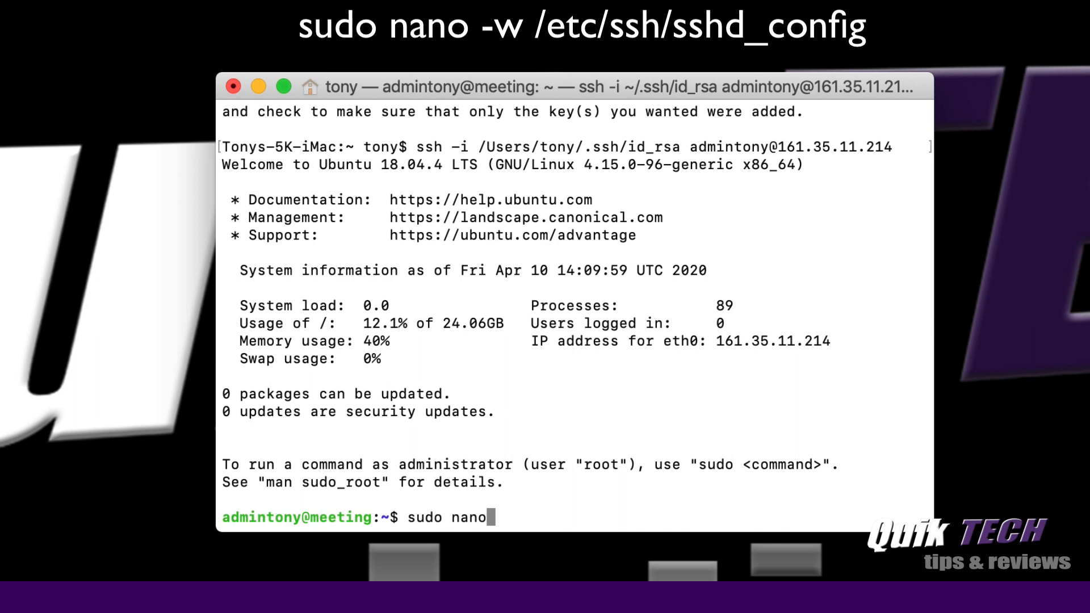
type("-")
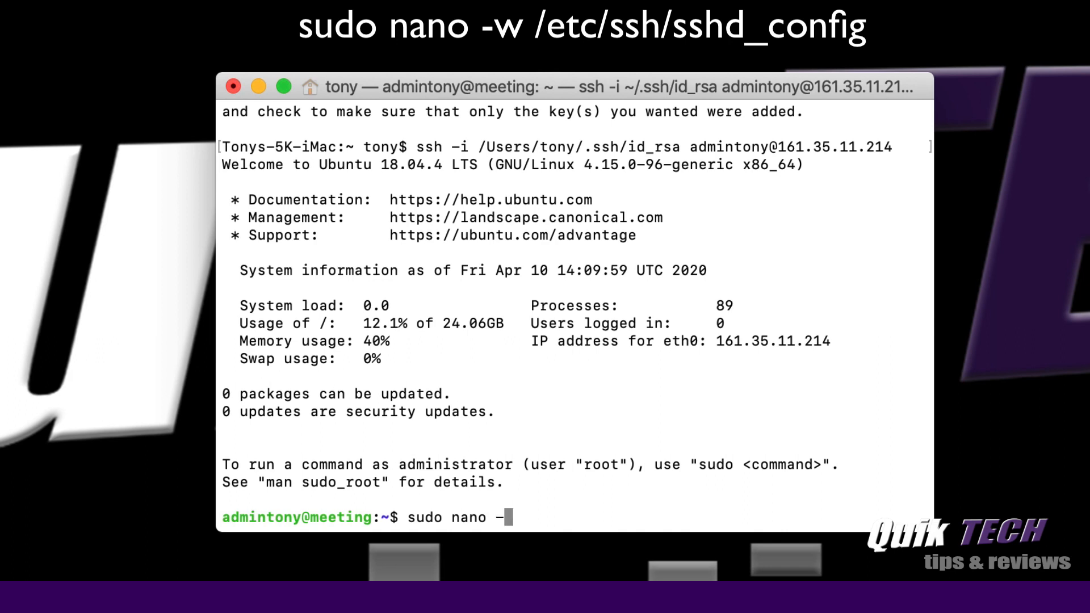
type("w /")
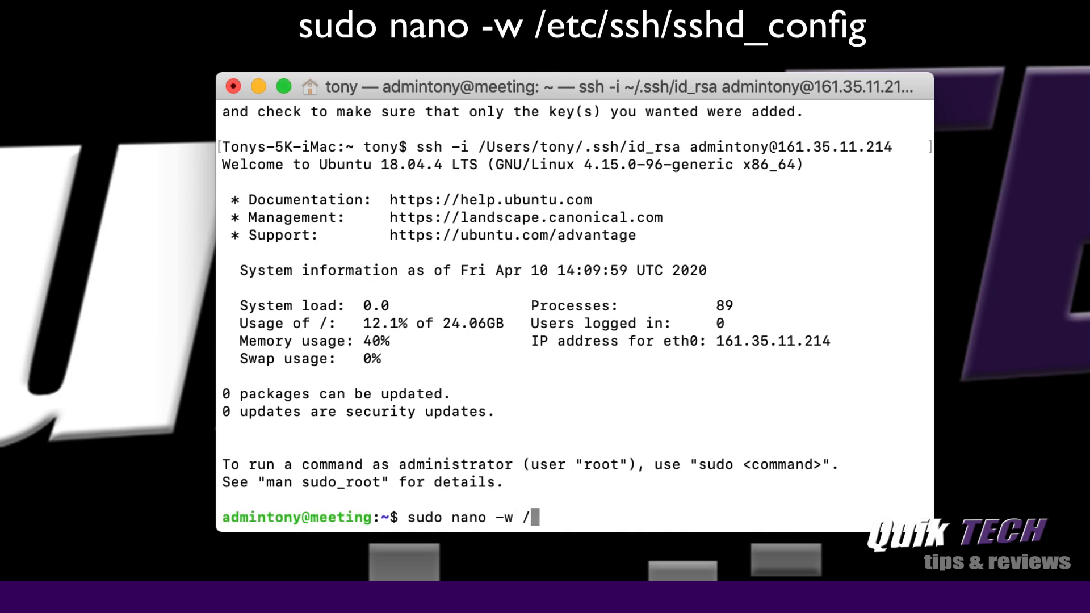
type("etc")
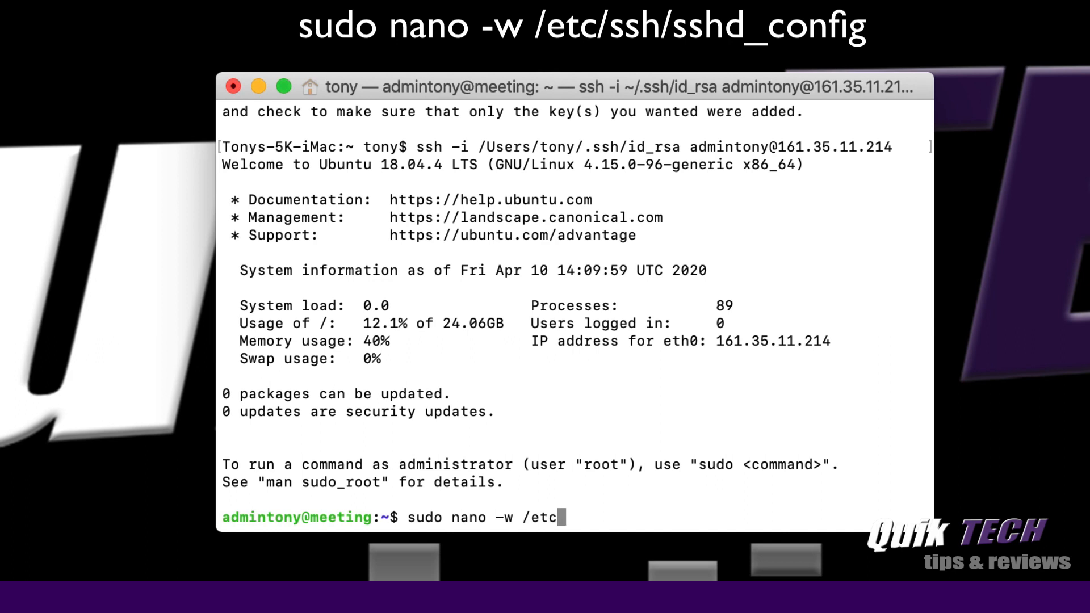
type("/ssh")
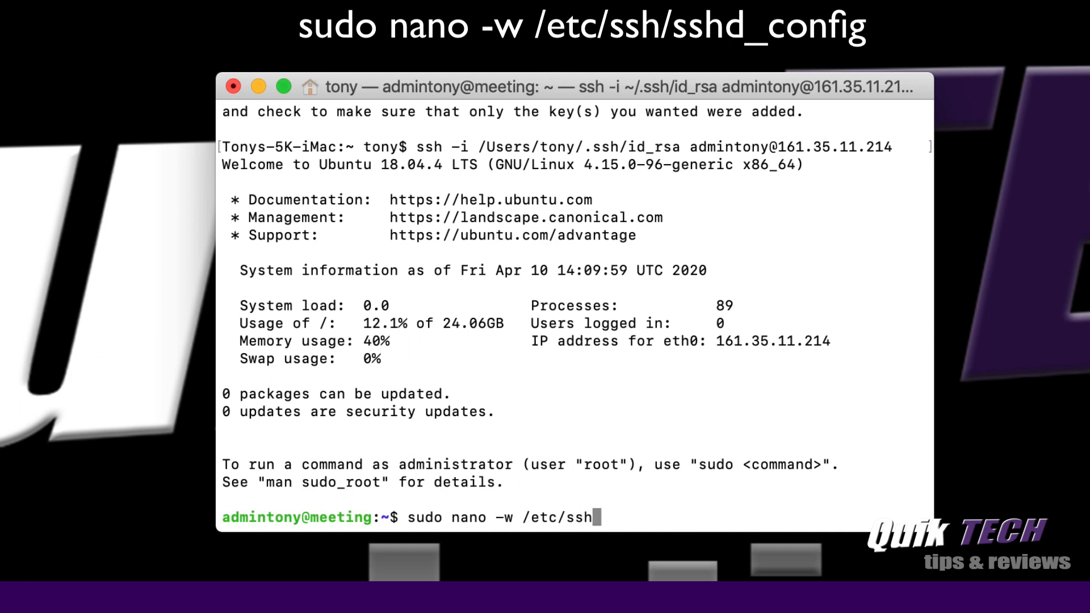
type("/")
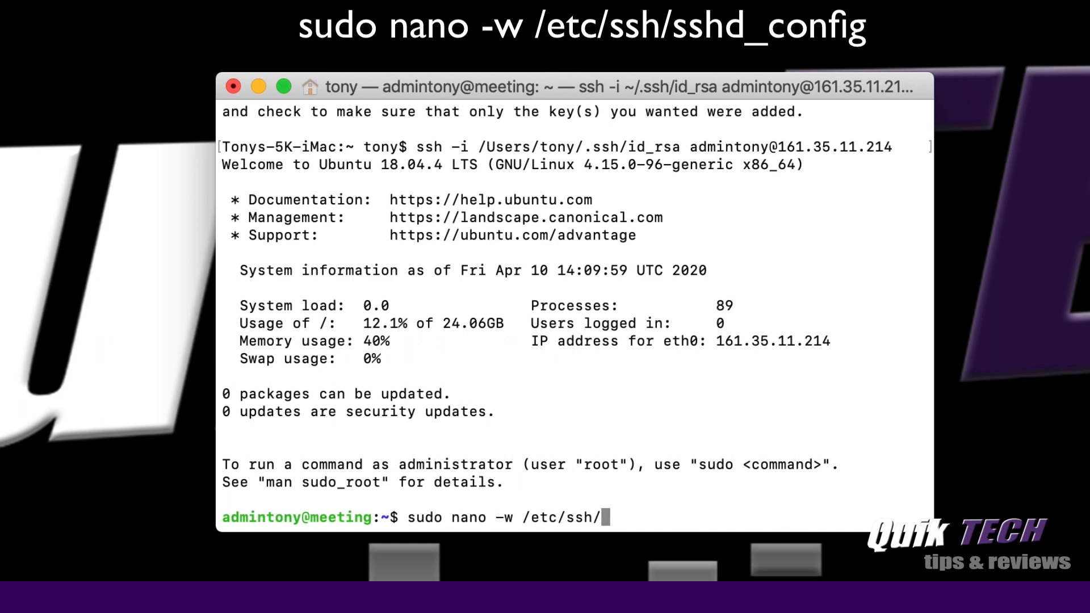
type("sshd_")
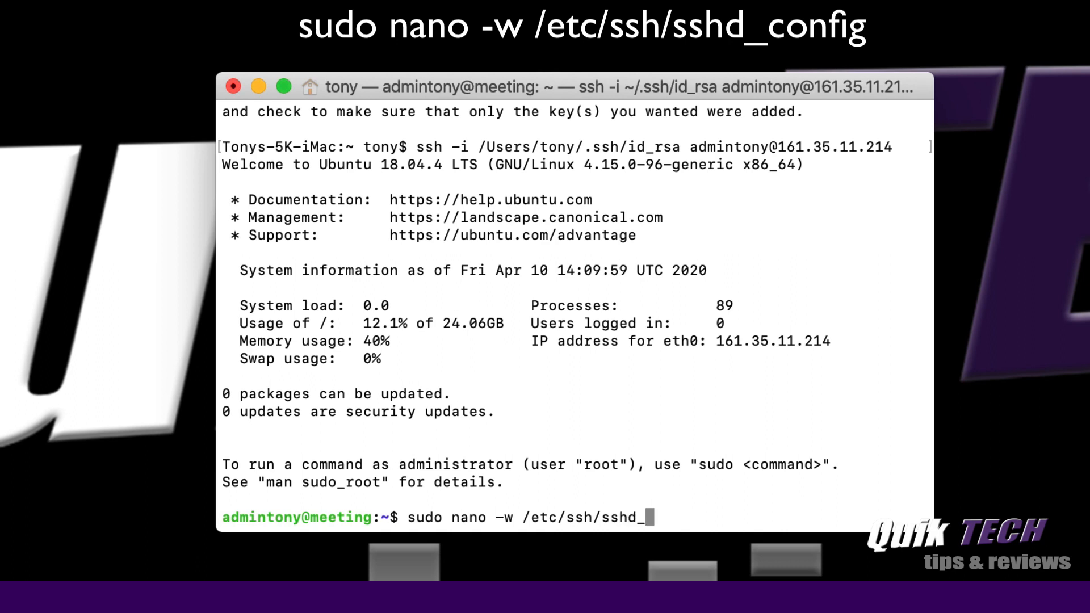
type("config")
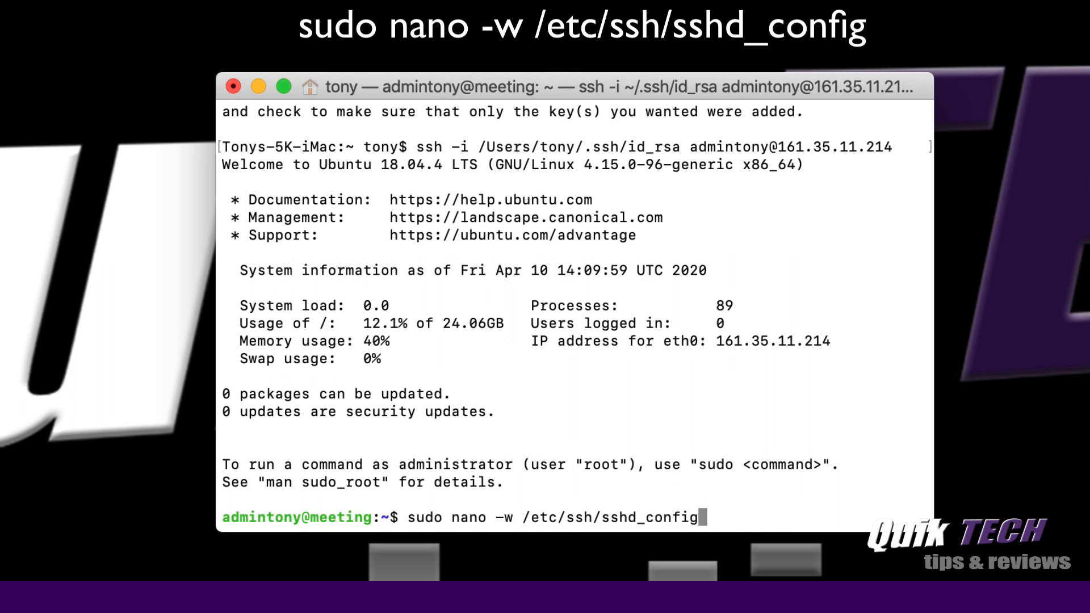
key("Return")
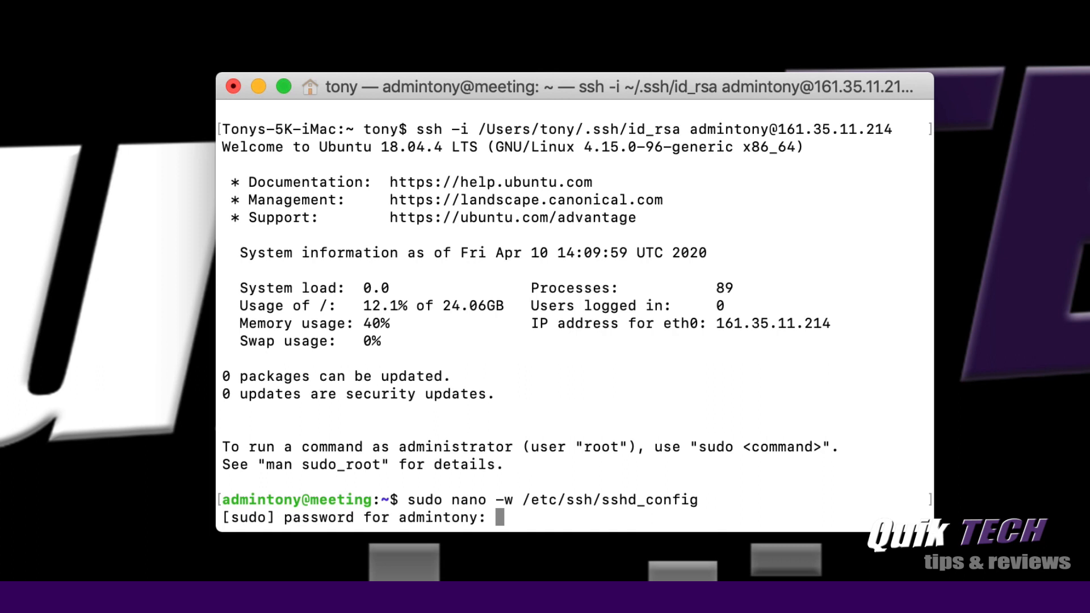
key("Return")
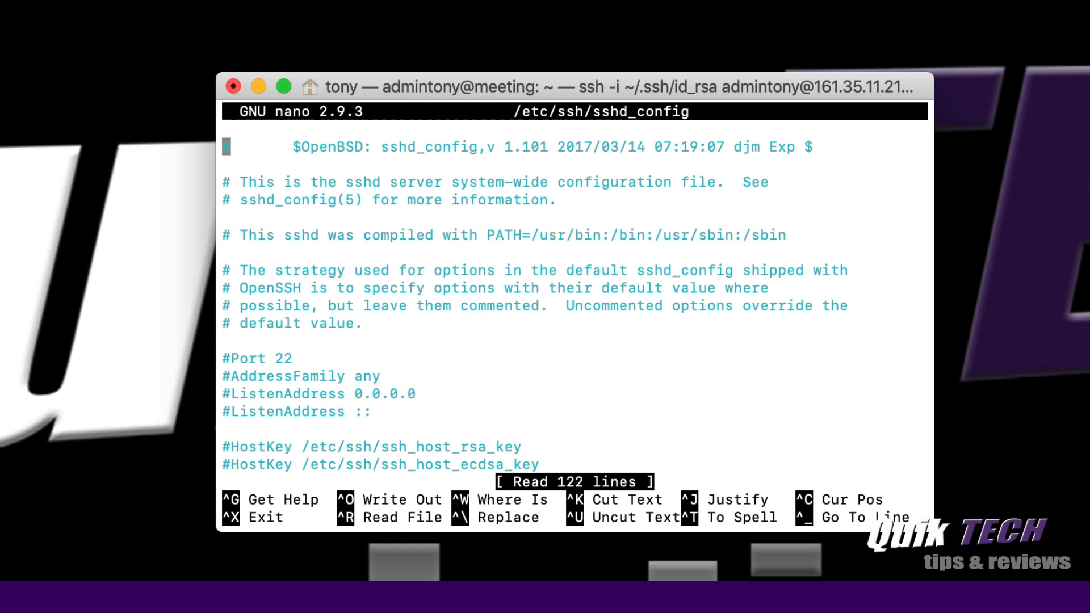
Set PermitRootLogin to no in sshd_config
key("Down")
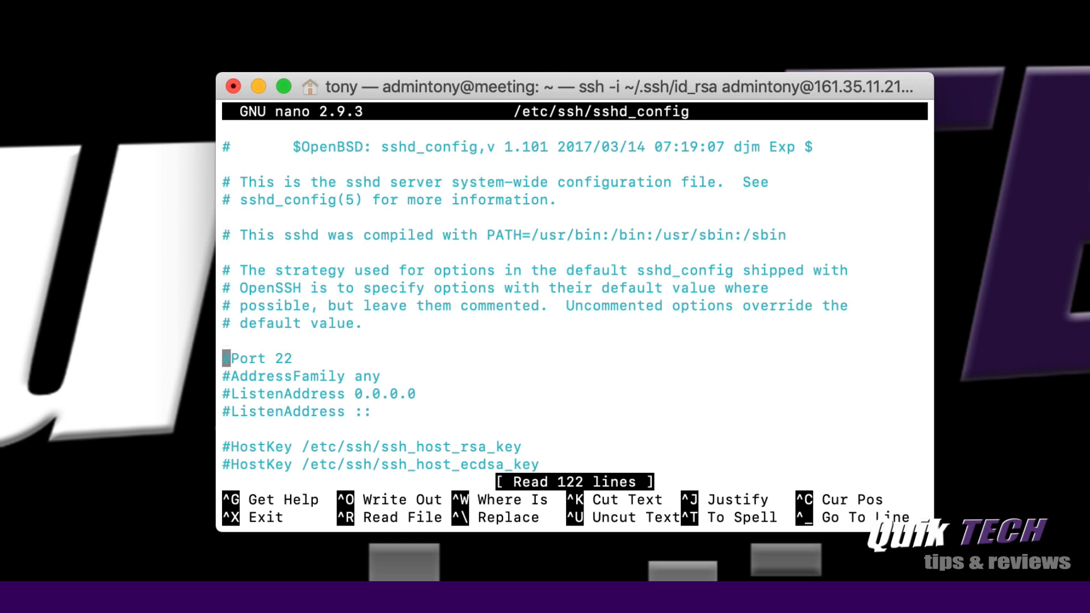
scroll("down", 3)
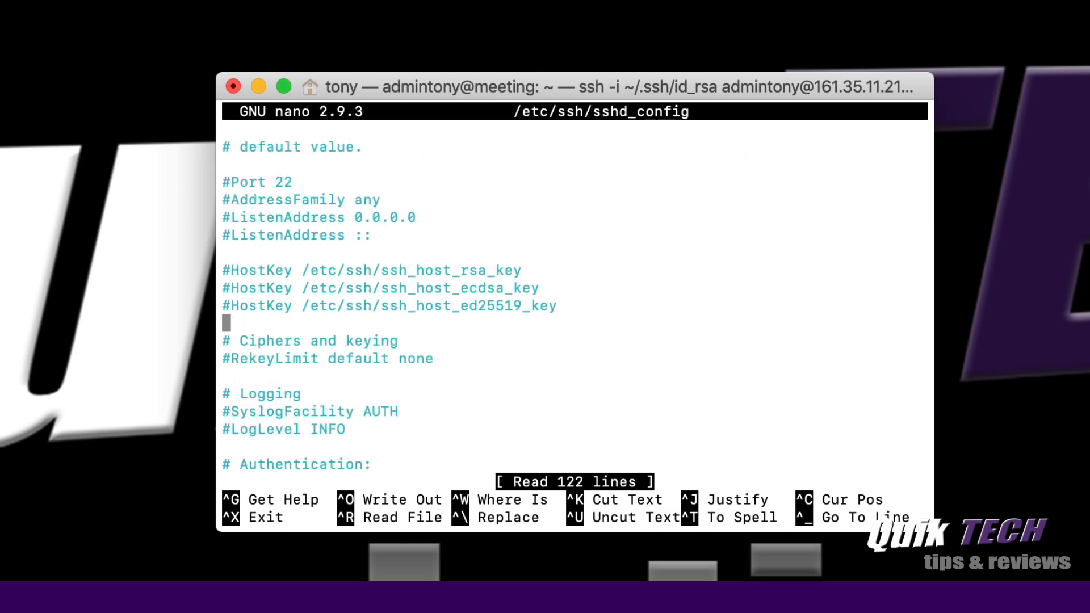
scroll("down", 3)
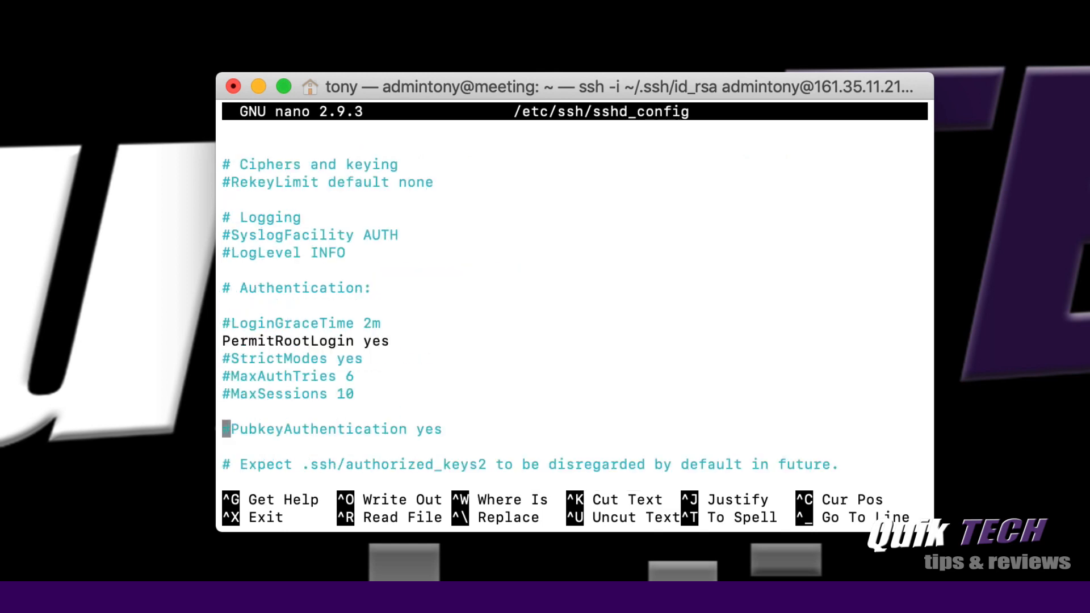
key("Up")
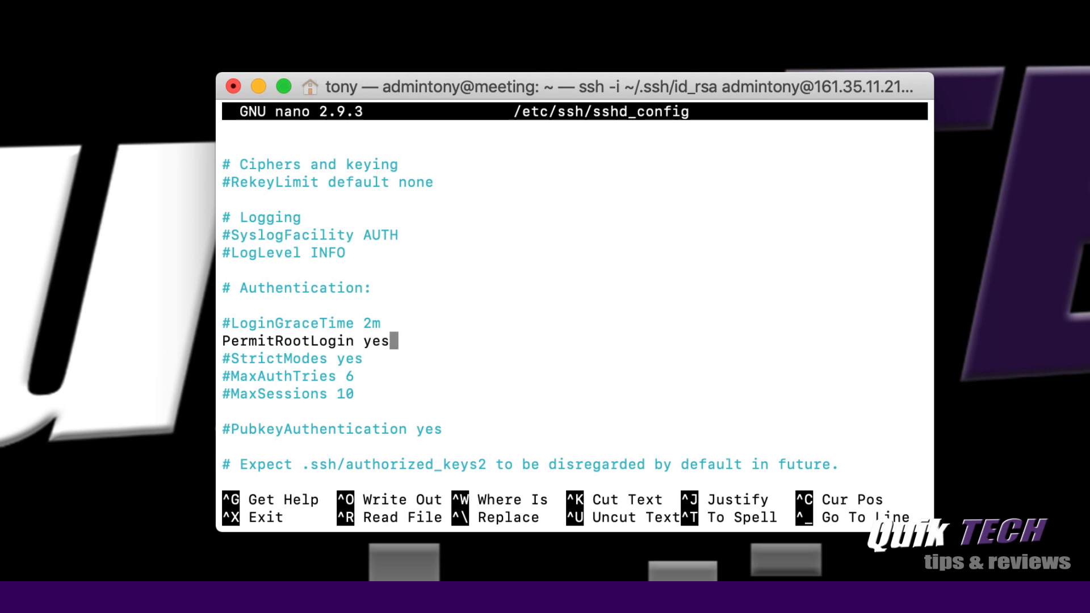
type("n")
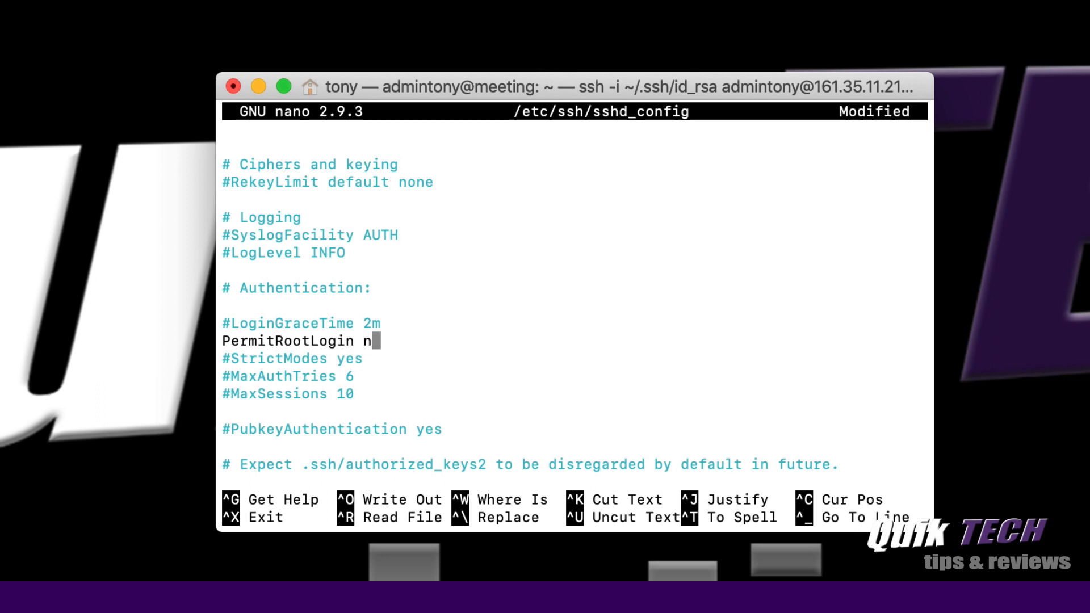
type("o")
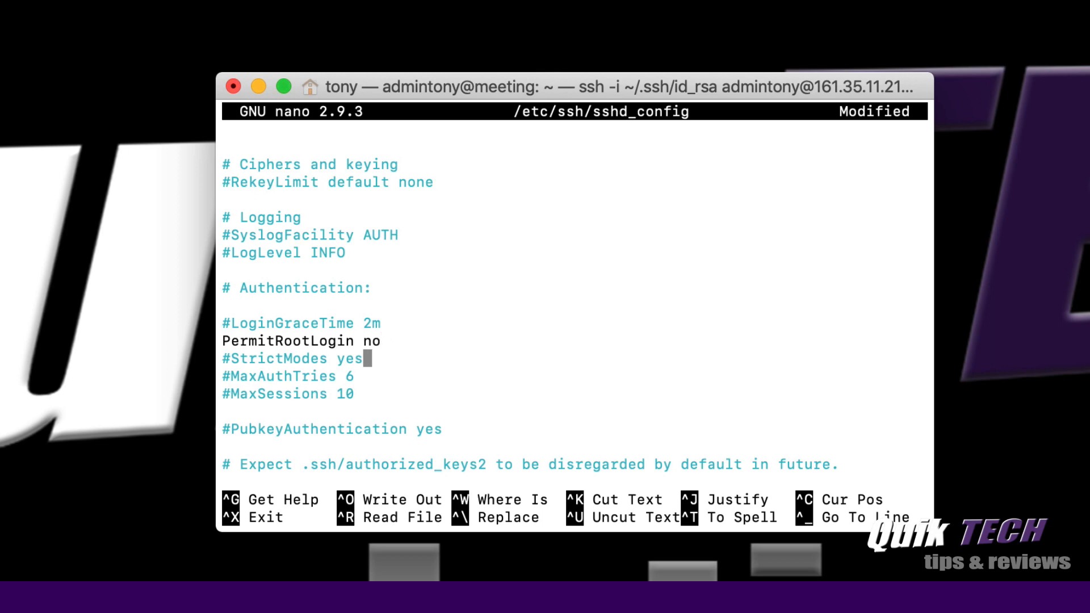
Set PasswordAuthentication to no and save the modified sshd_config
scroll("down", 3)
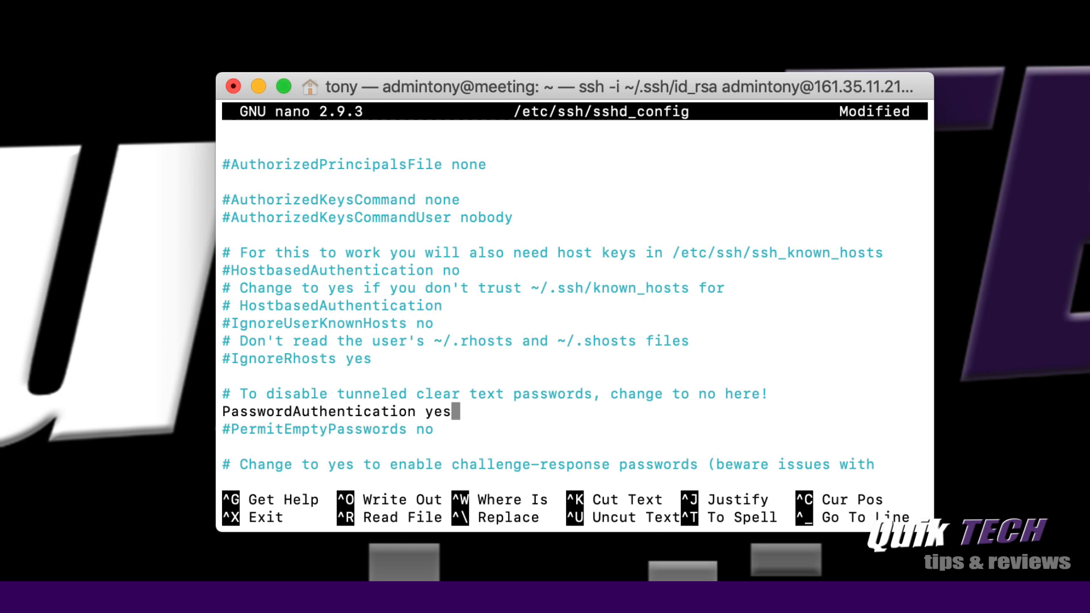
key("BackSpace")
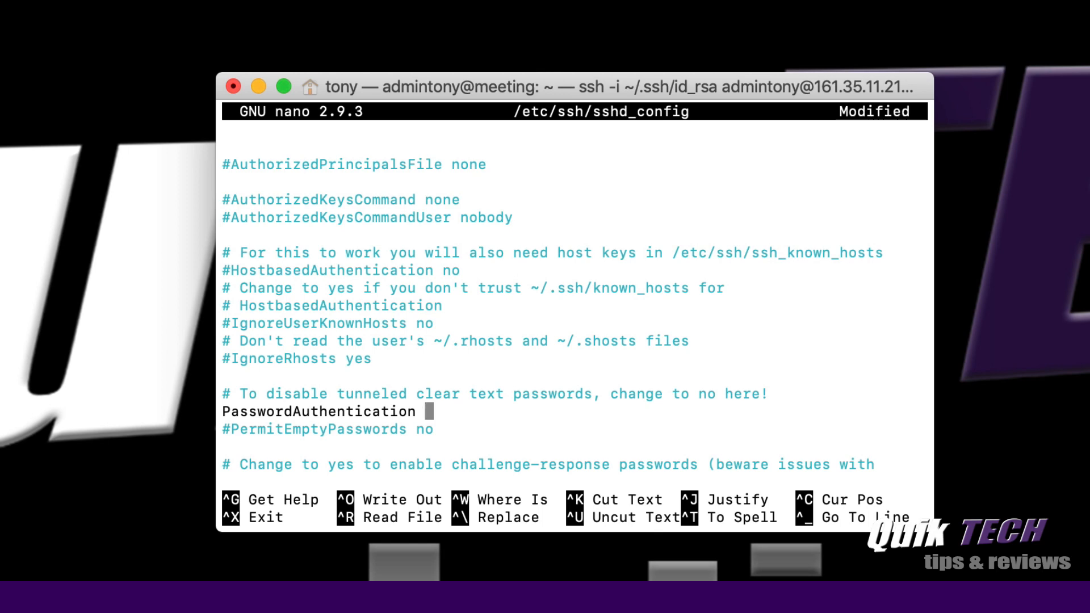
type("no")
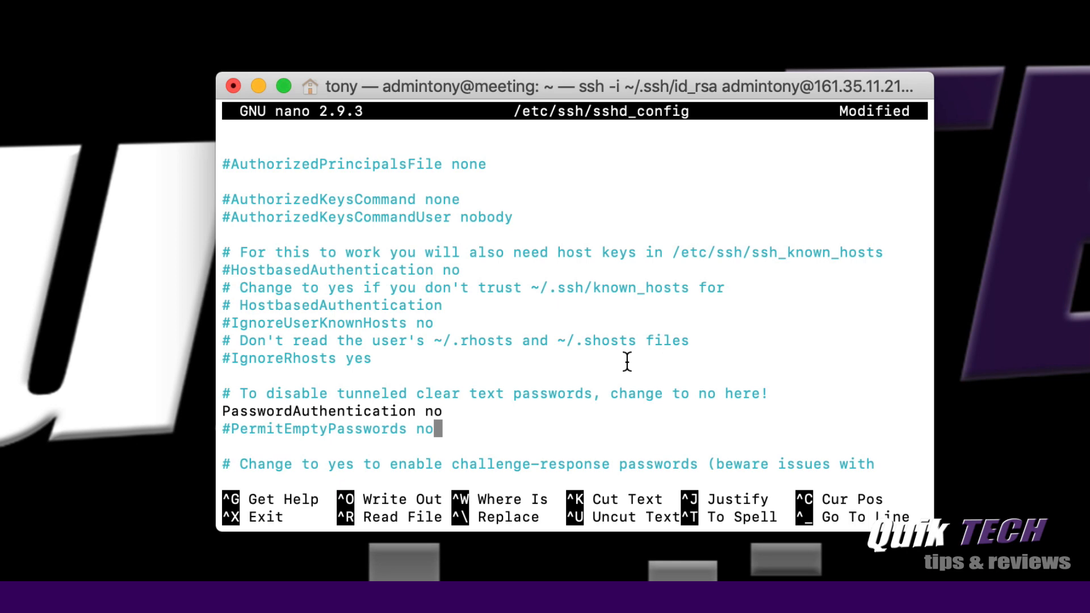
key("ctrl+x")
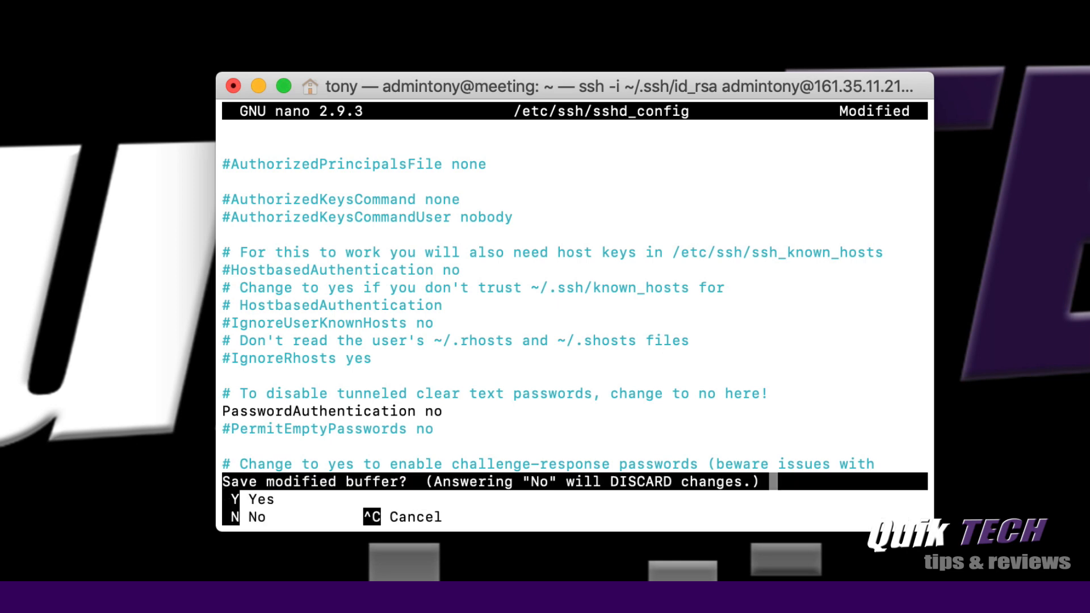
key("y")
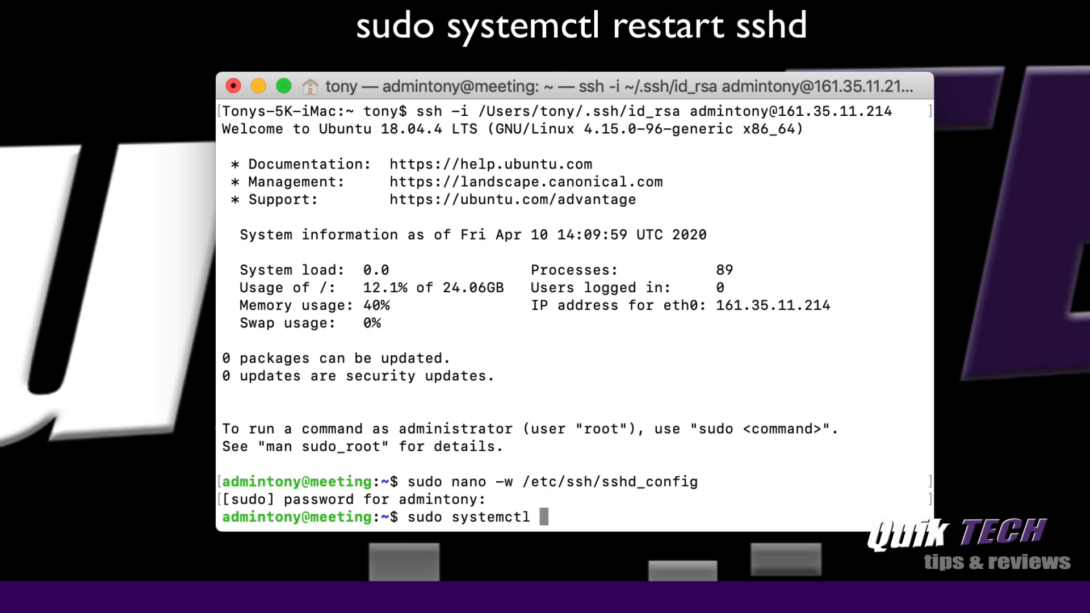
Restart sshd with sudo systemctl restart sshd, then exit the droplet session
type("restart")
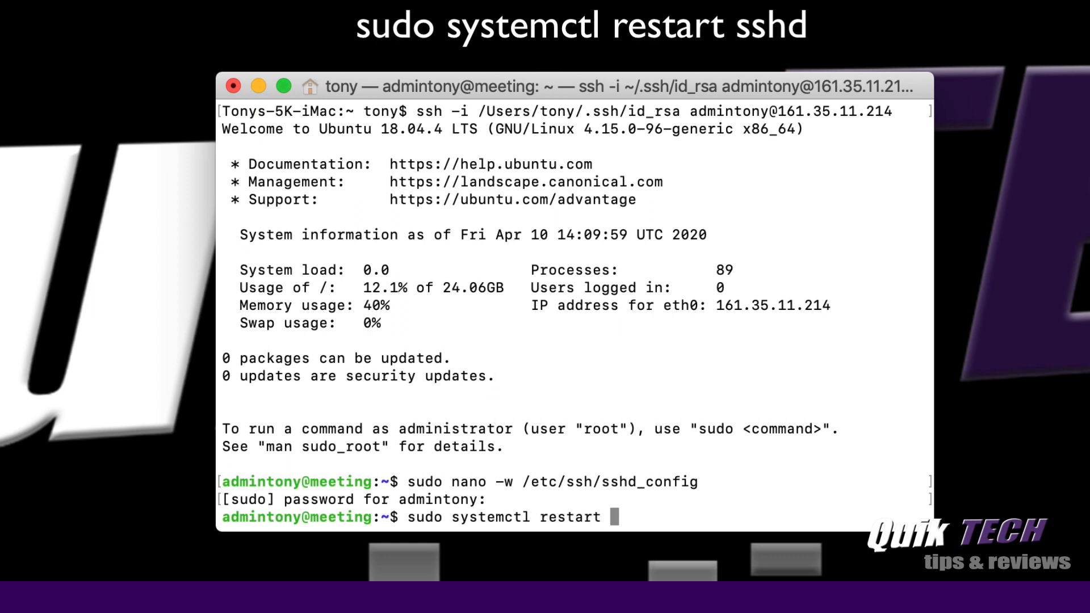
type("sshd")
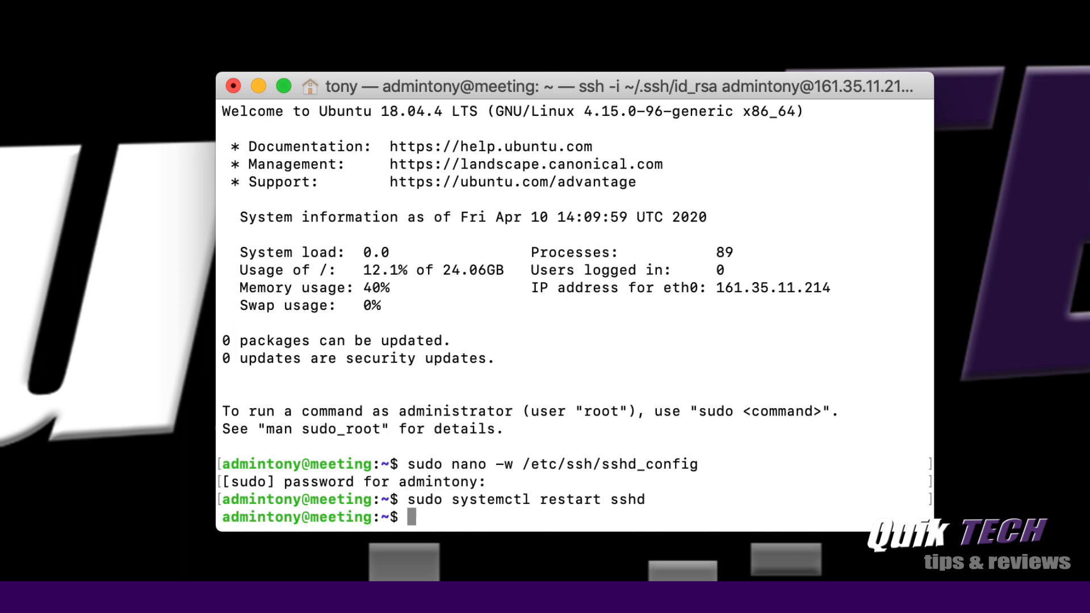
type("exit")
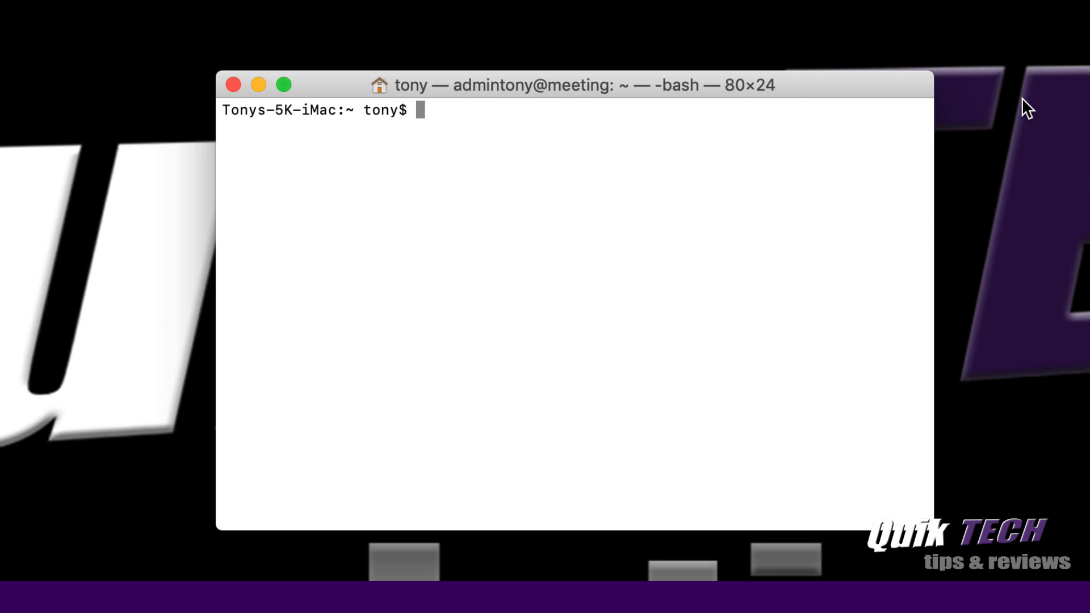
type("ssh")
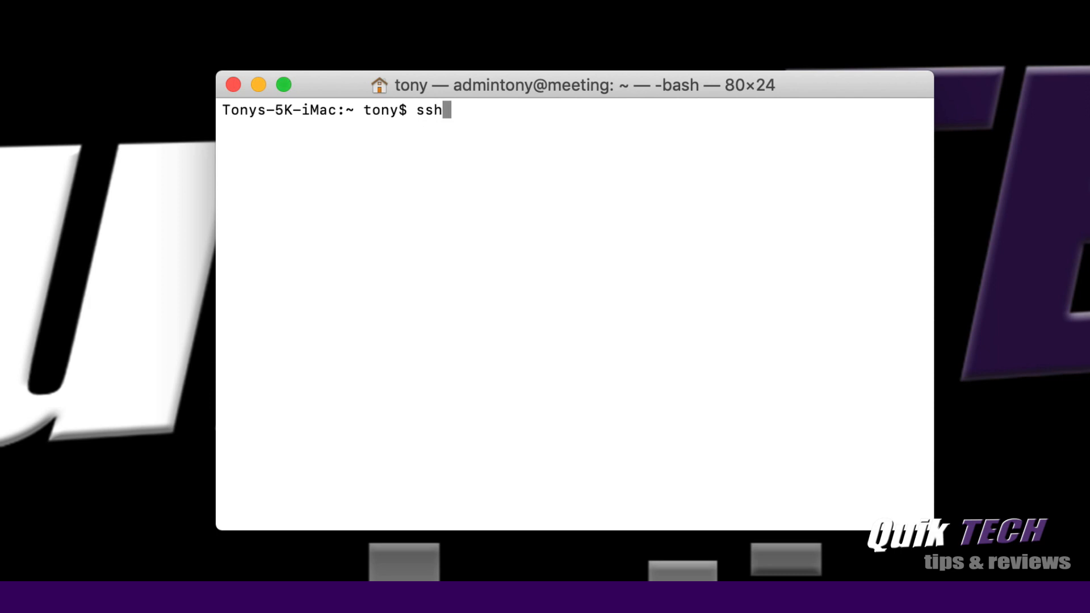
type("root")
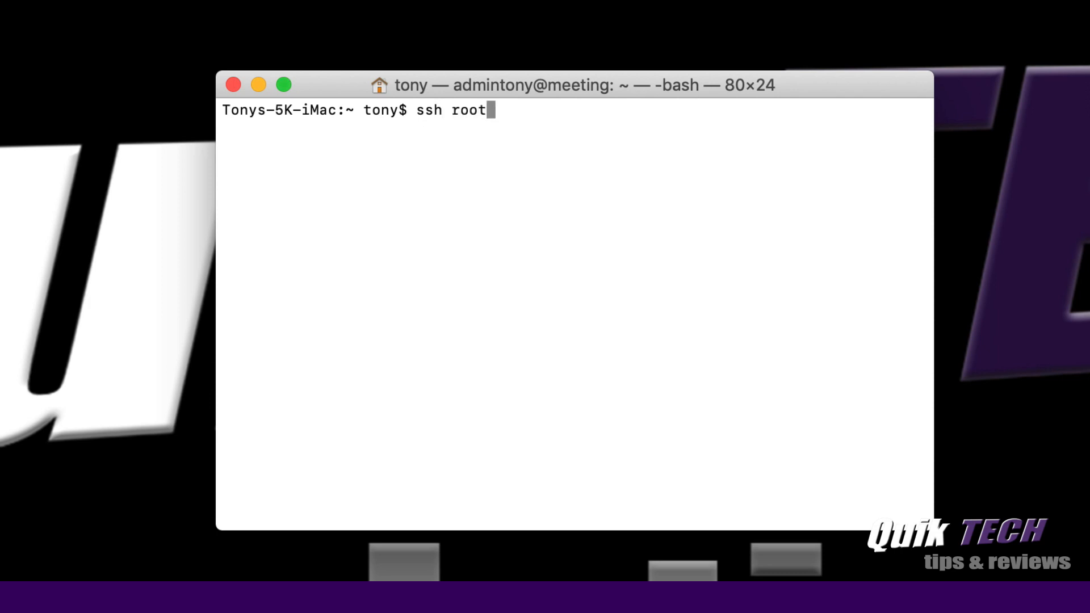
type("@161.35.11.214")
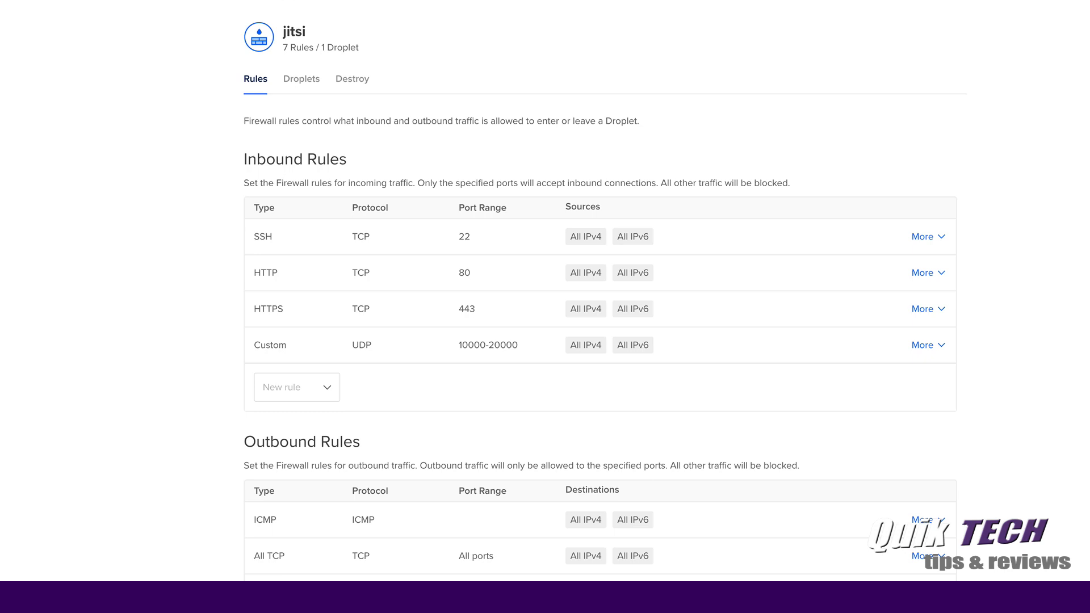
mouse_move(786, 314)
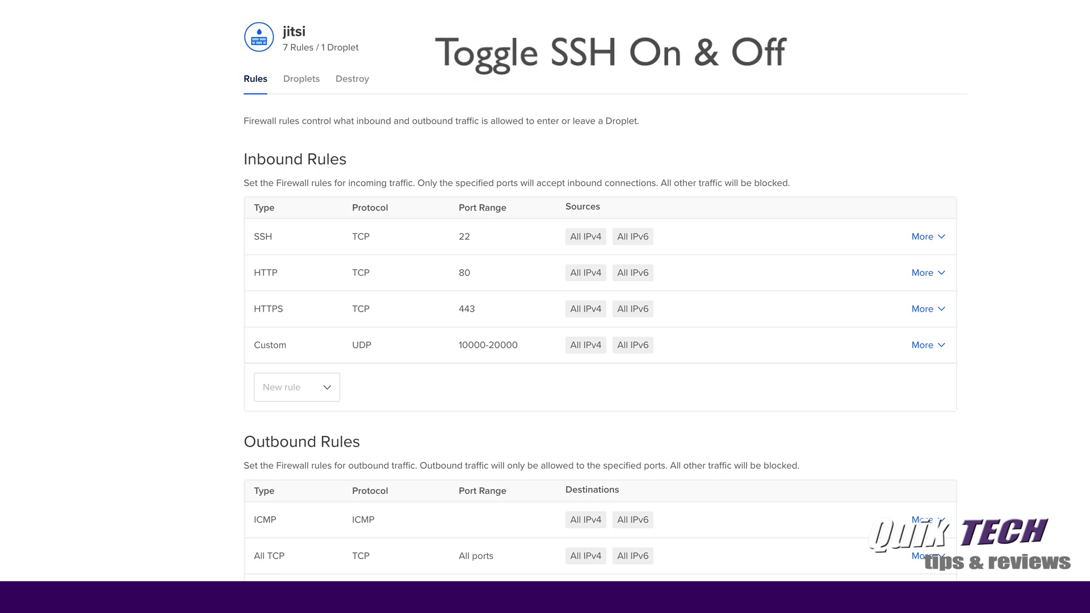
mouse_move(406, 241)
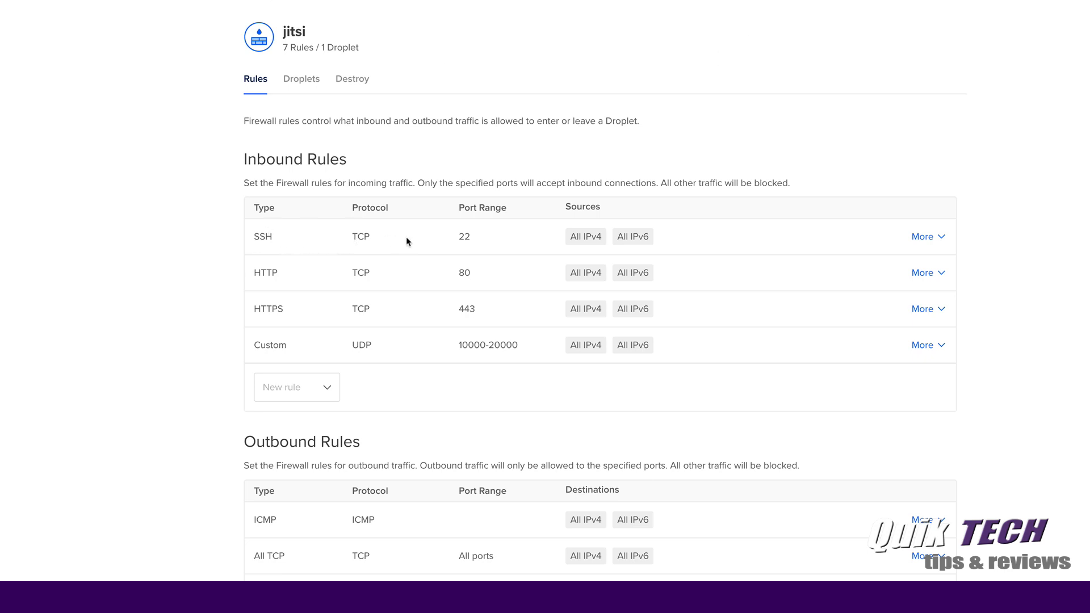
mouse_move(503, 241)
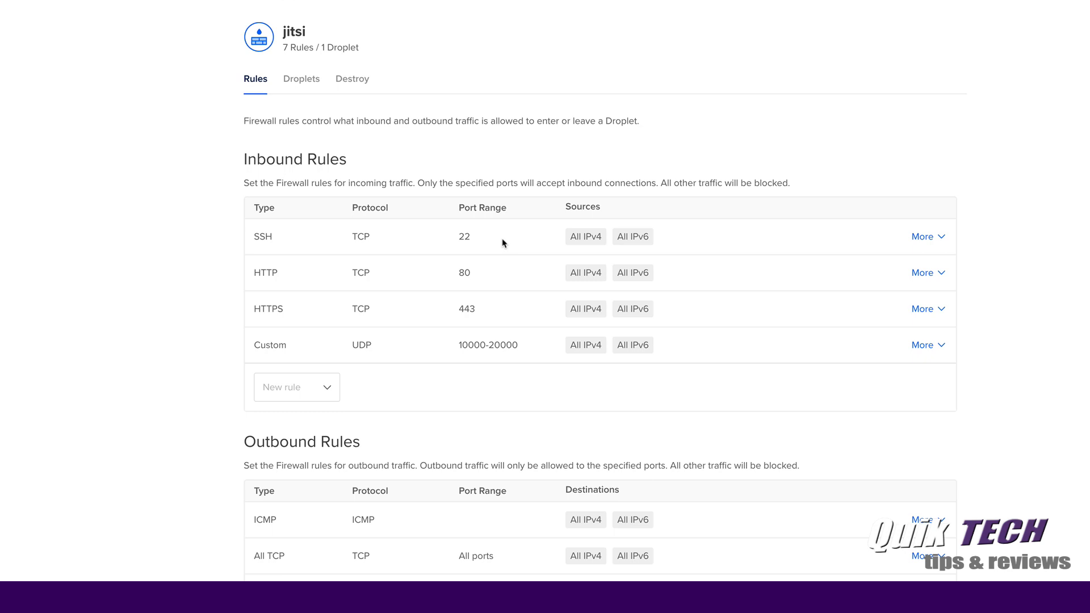
mouse_move(328, 394)
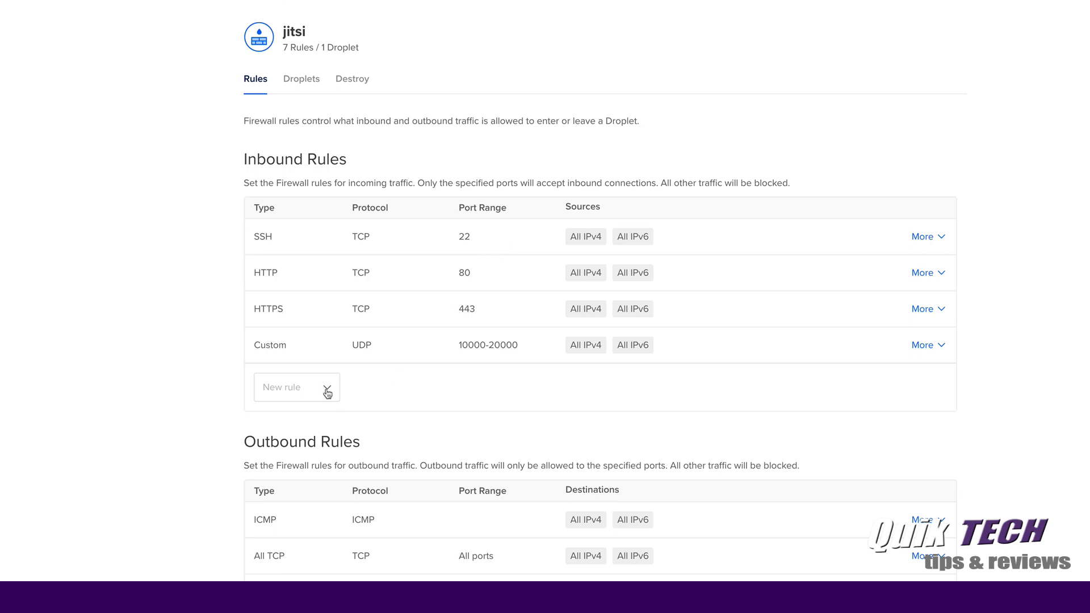
Open the jitsi firewall's SSH inbound rule for editing from its More menu
left_click(296, 388)
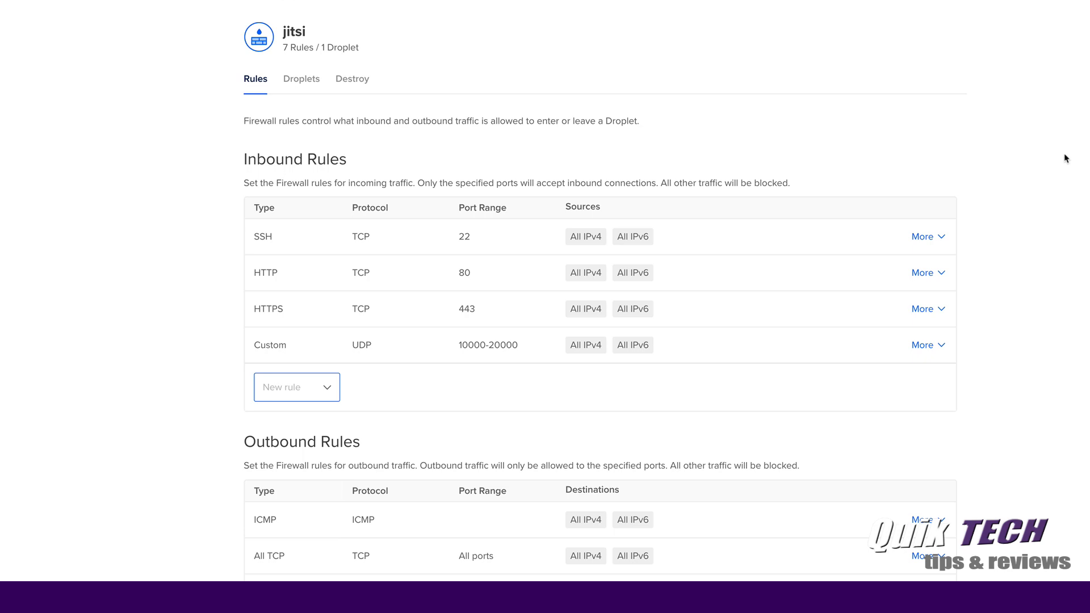
mouse_move(967, 249)
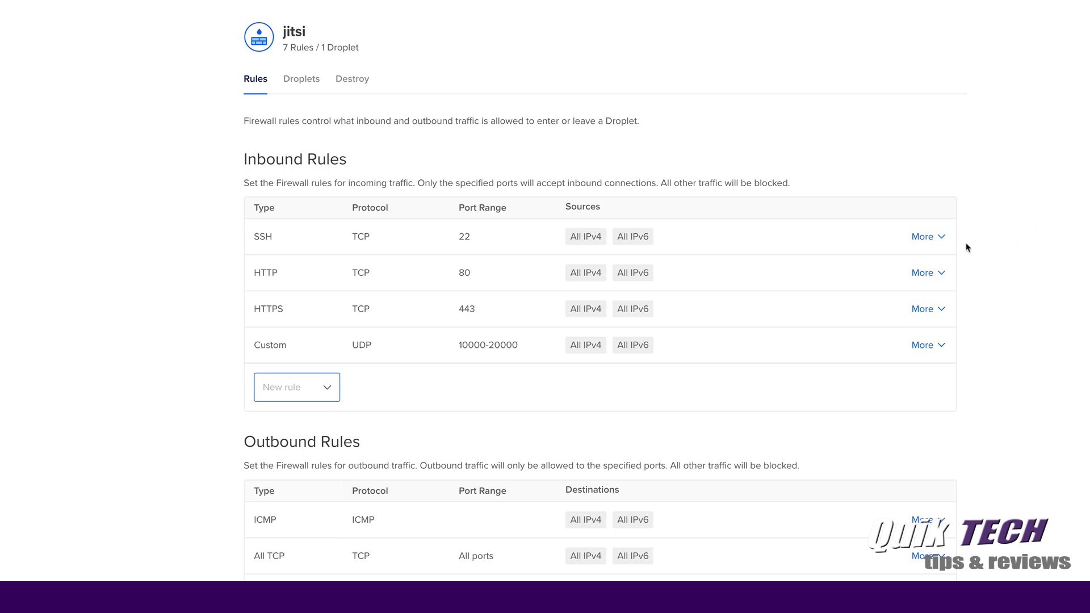
left_click(924, 236)
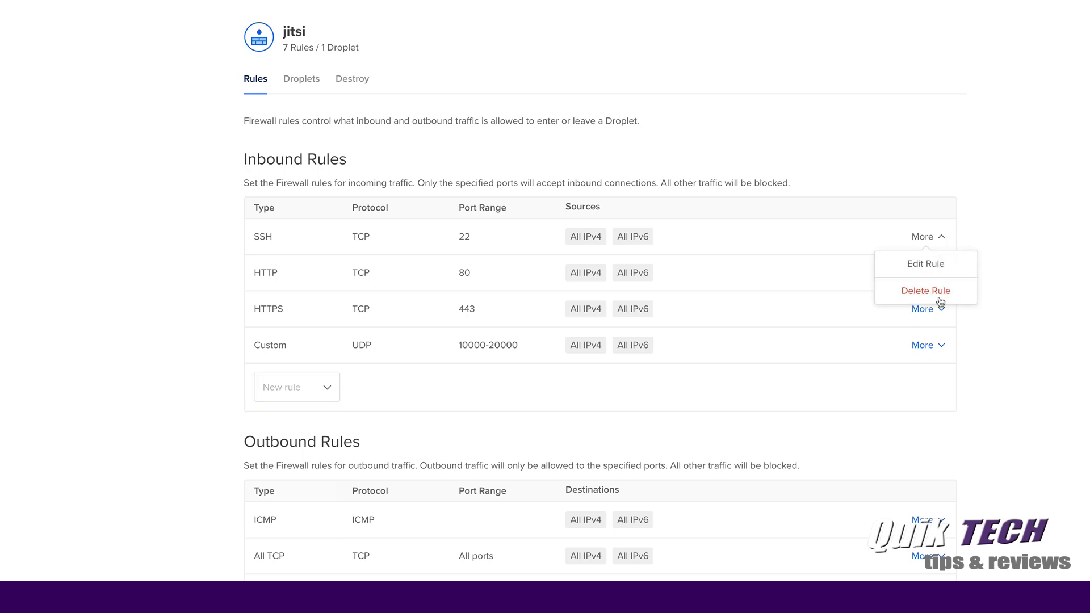
left_click(925, 236)
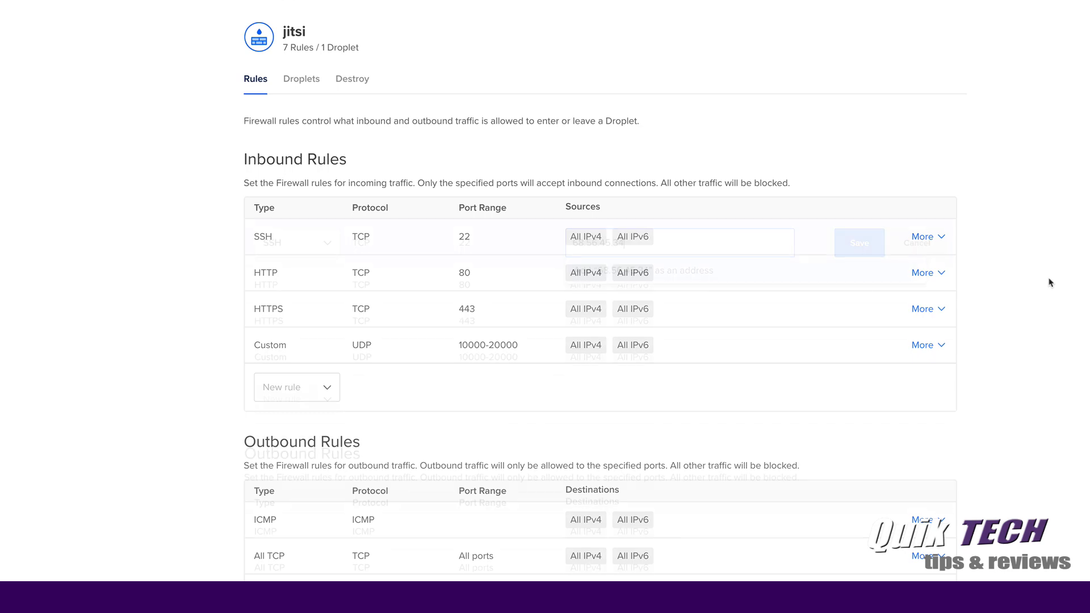
type("68.56.45.34")
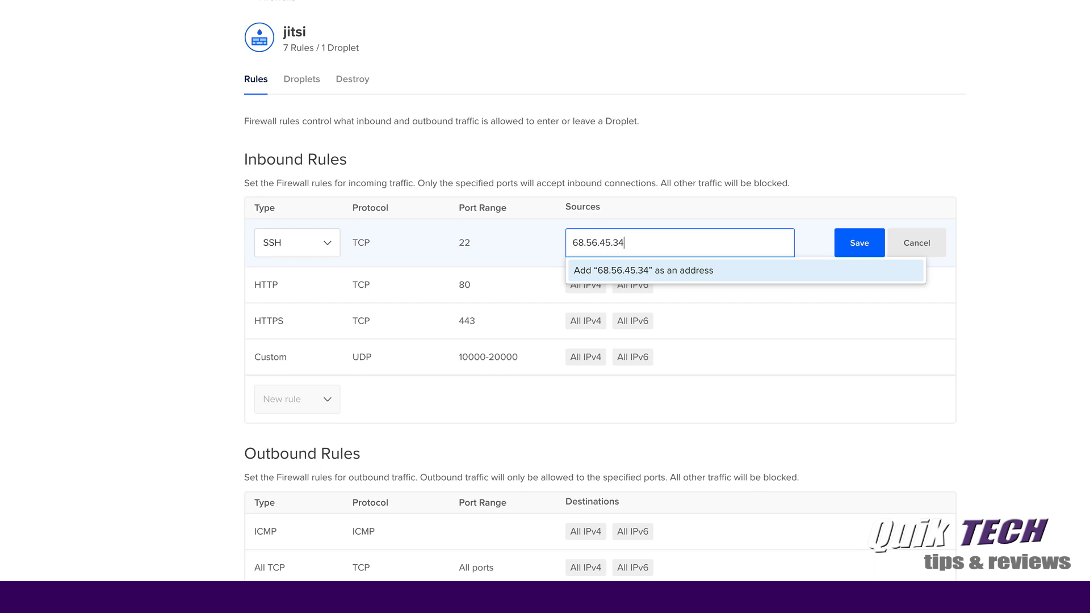
left_click(916, 243)
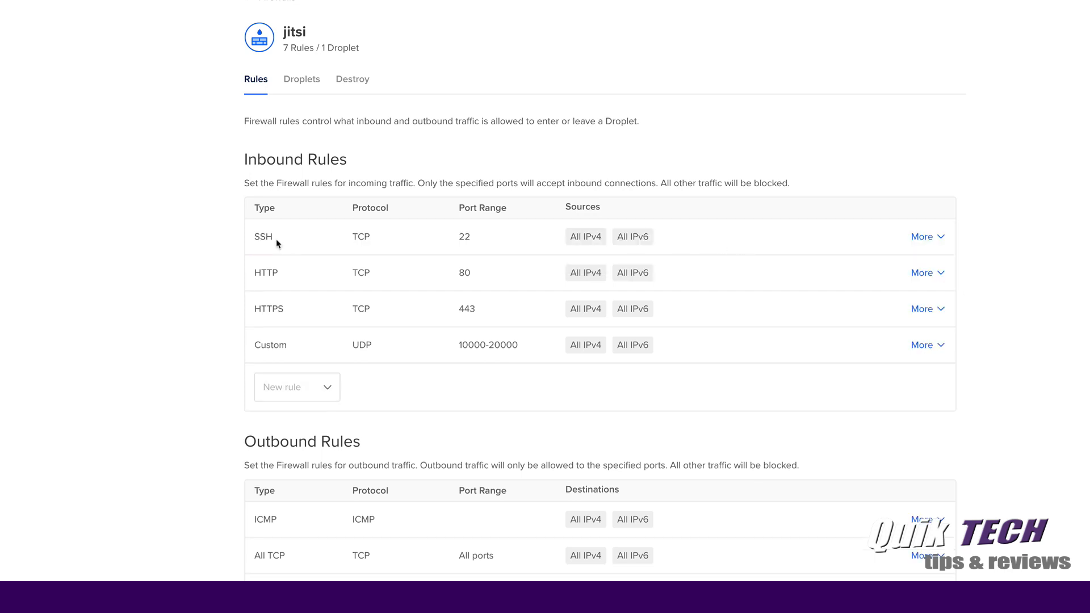
mouse_move(1067, 258)
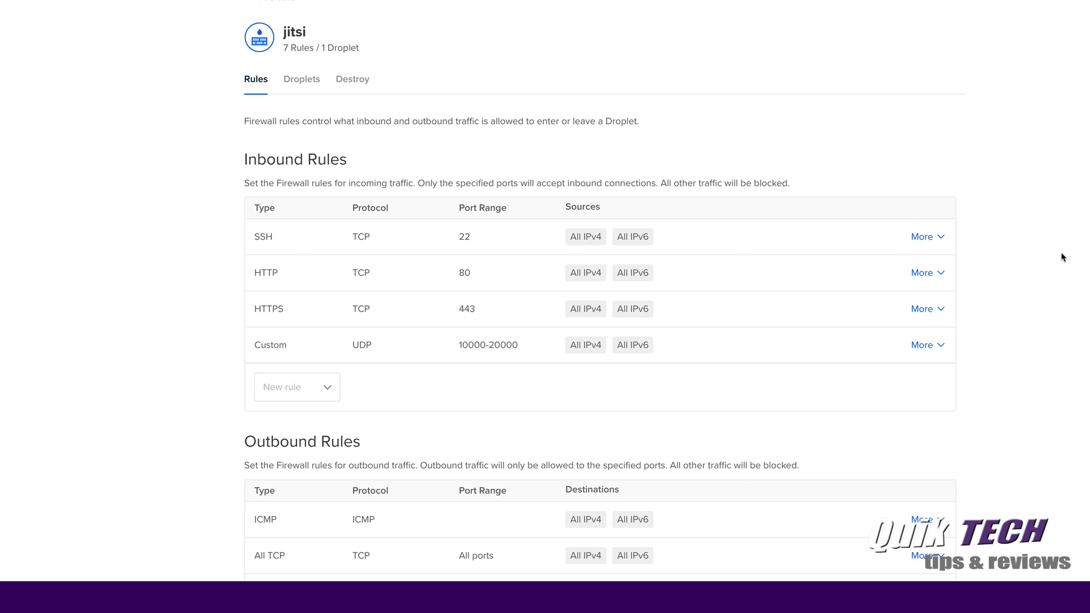
Delete the SSH inbound rule, leaving 6 rules, and dismiss the 'Firewall updated successfully' notice
left_click(922, 236)
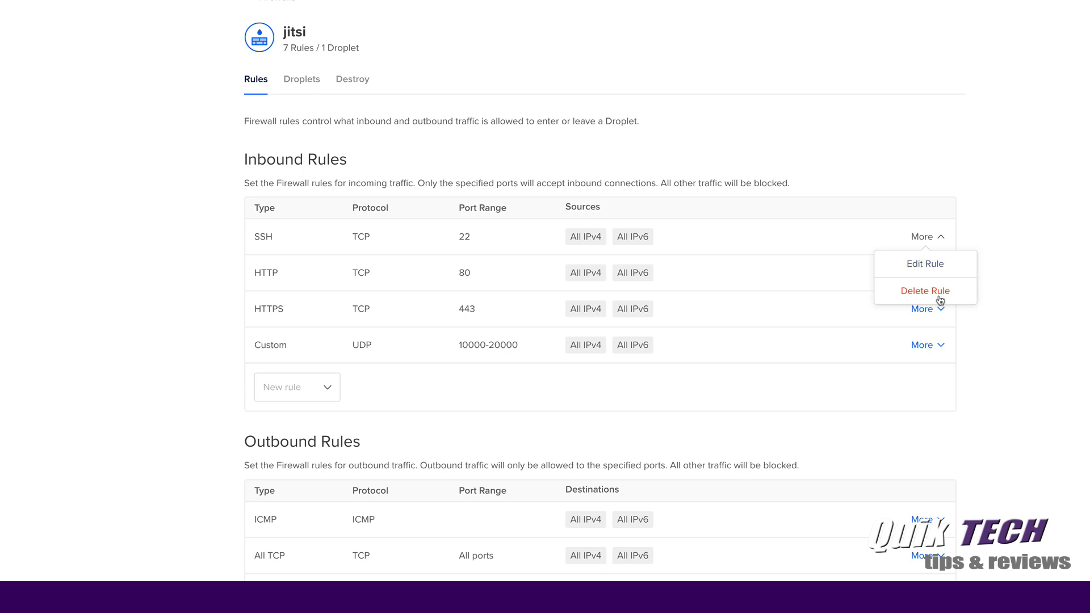
mouse_move(931, 296)
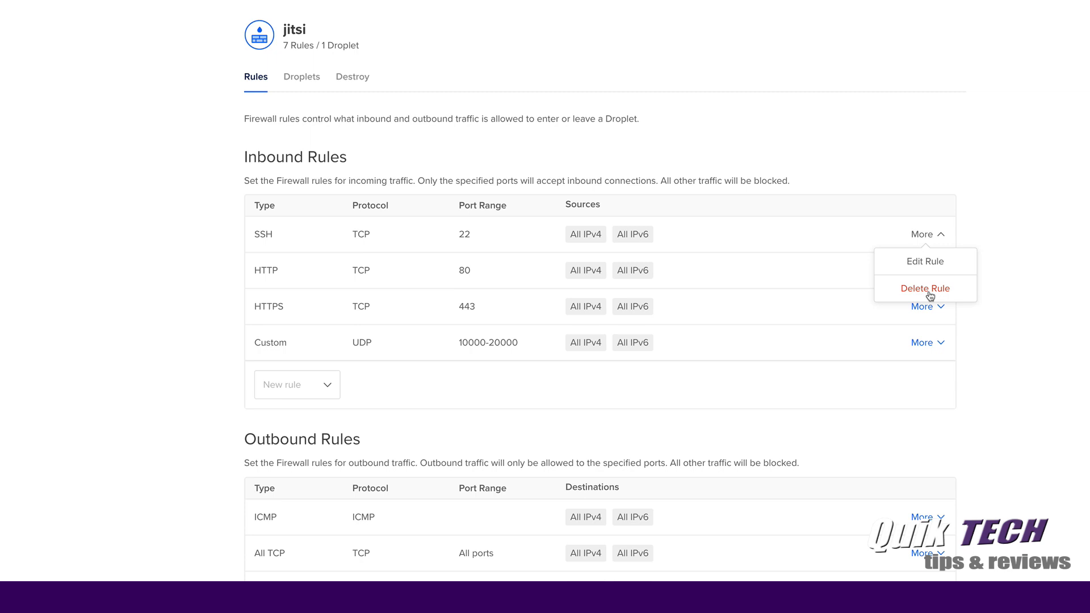
left_click(925, 287)
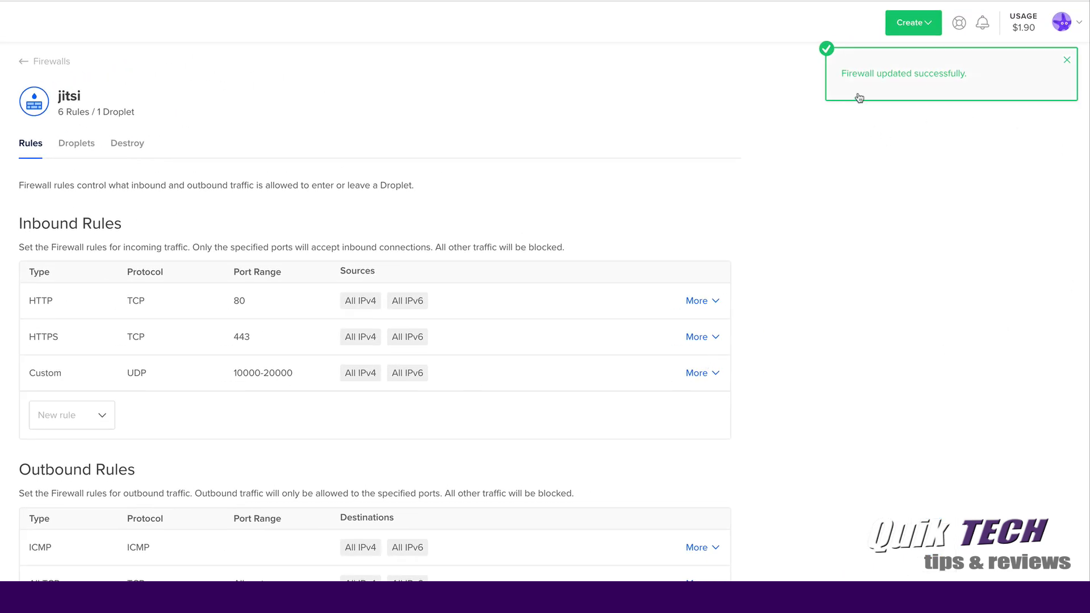
left_click(1066, 59)
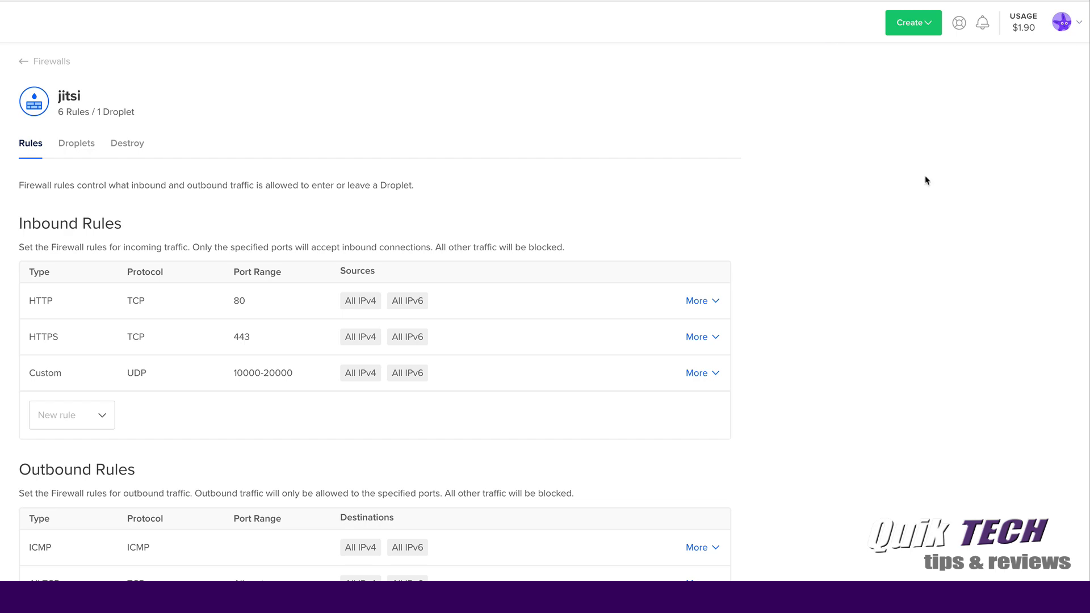